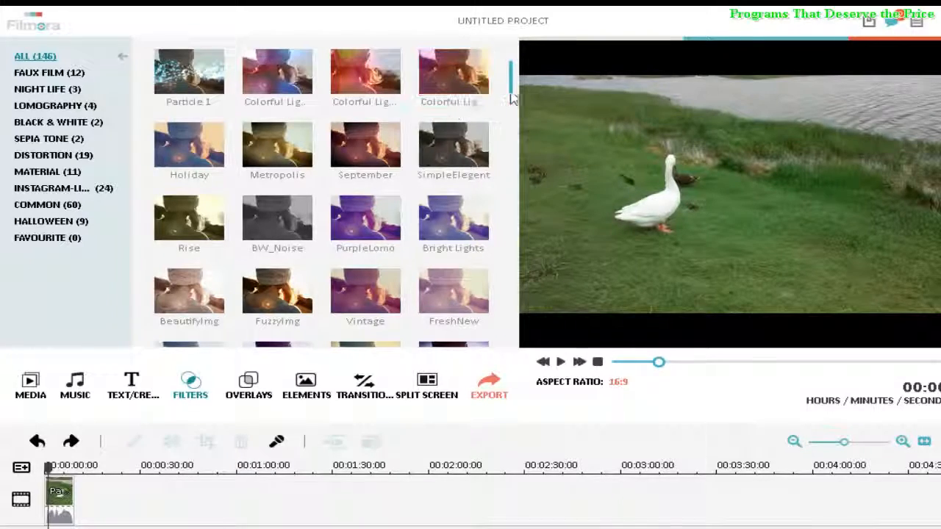
# - Scroll the Filters library to try Black & White, Ash, Arizoona, Viola, Xproll and LordKelvin
pyautogui.scroll(-3)
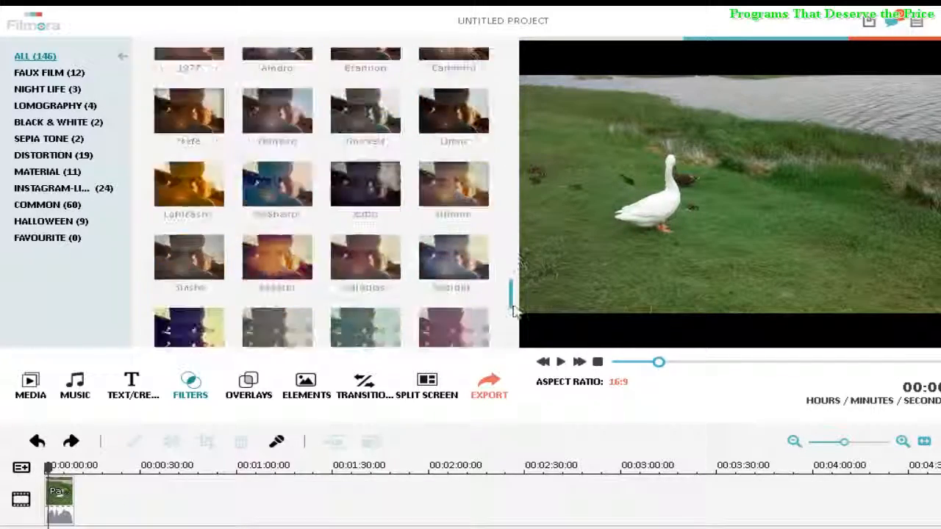
pyautogui.scroll(-3)
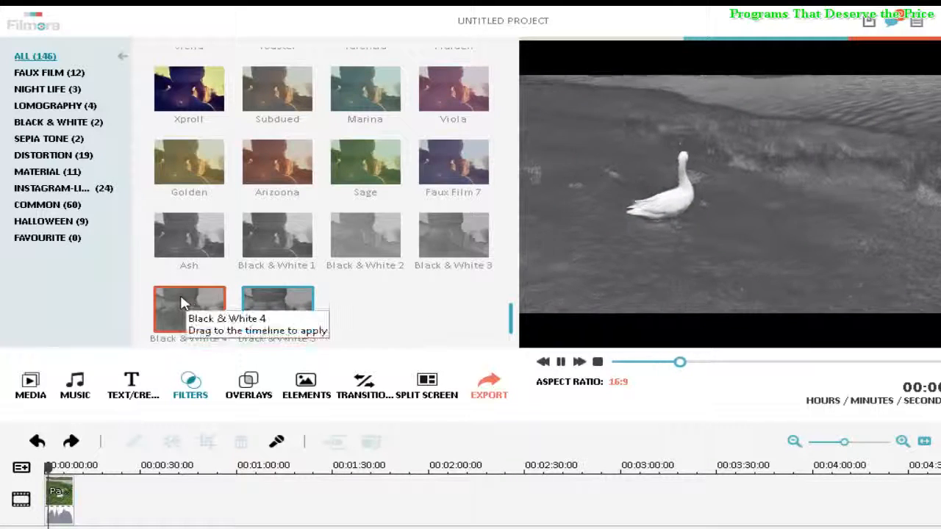
pyautogui.moveTo(454, 238)
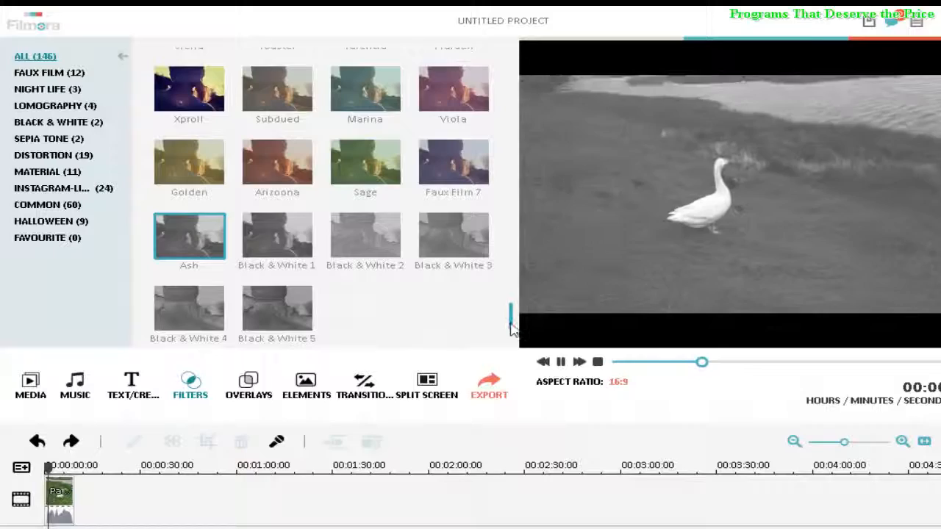
pyautogui.scroll(3)
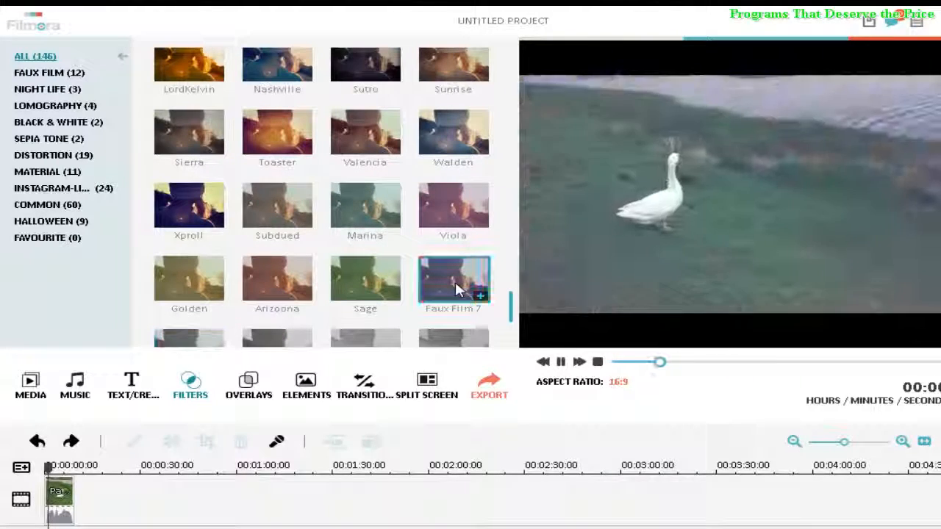
pyautogui.moveTo(278, 278)
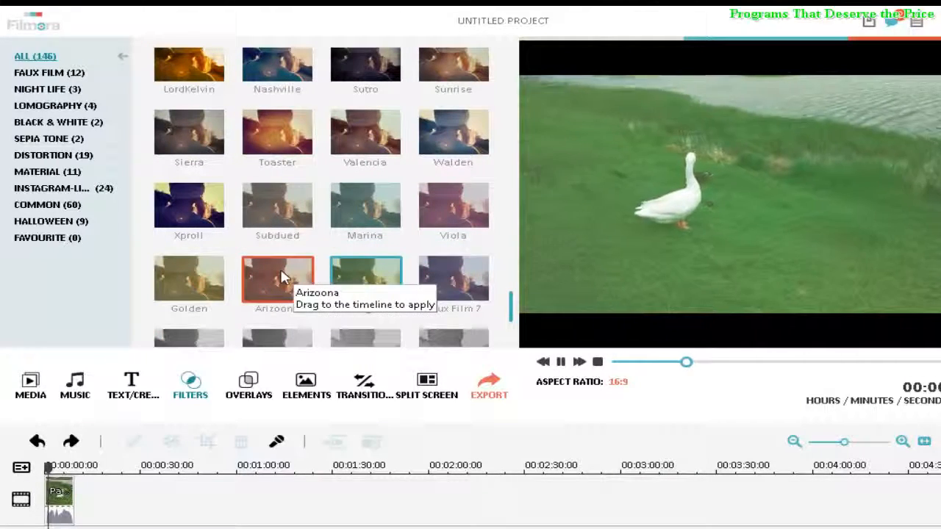
pyautogui.moveTo(190, 279)
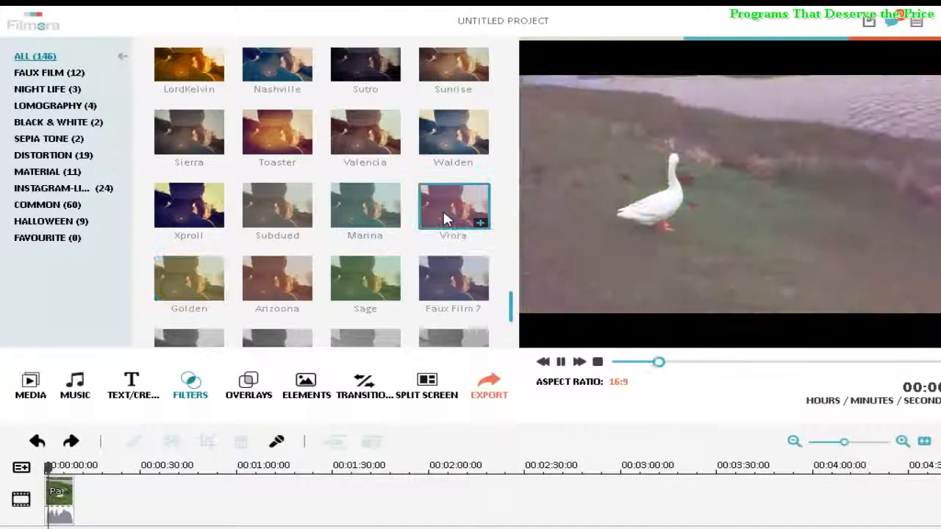
pyautogui.moveTo(287, 202)
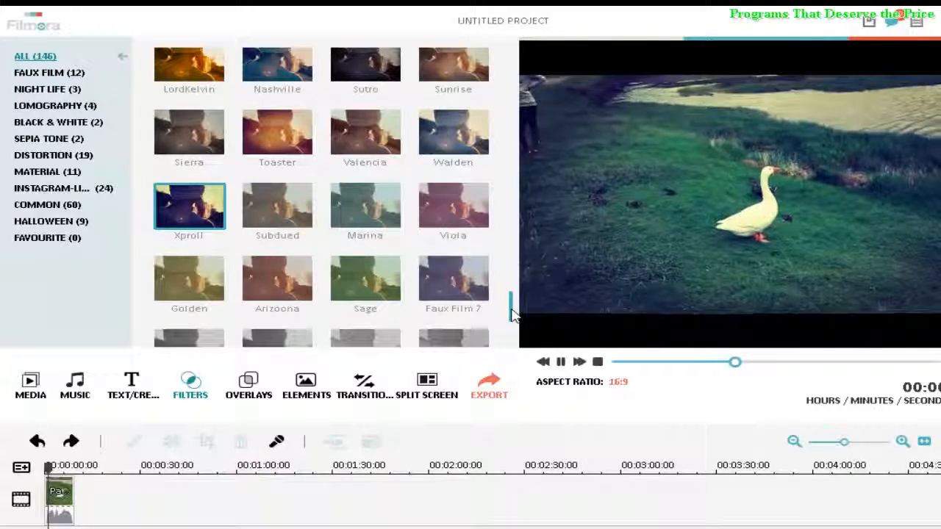
pyautogui.scroll(3)
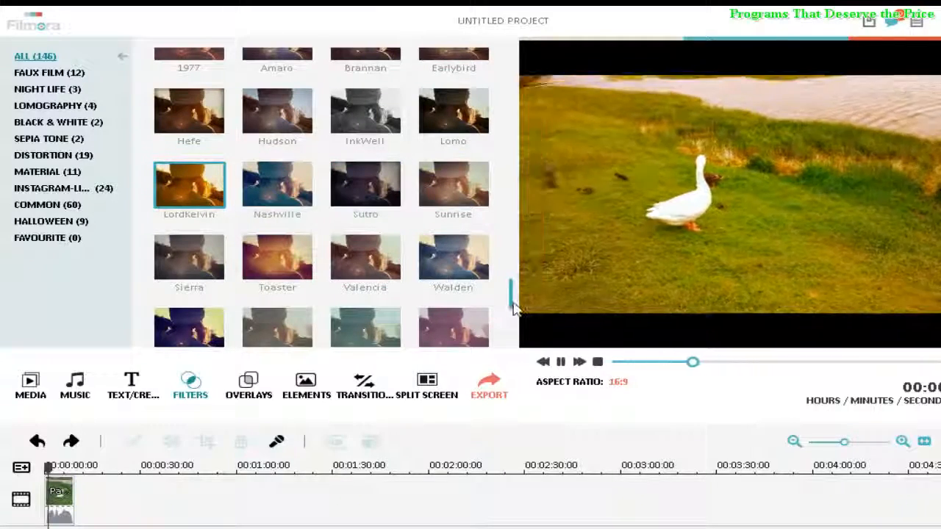
# - Preview the InkWell, Amaro, Glitch Distortion and Snowy filters on the goose clip
pyautogui.scroll(3)
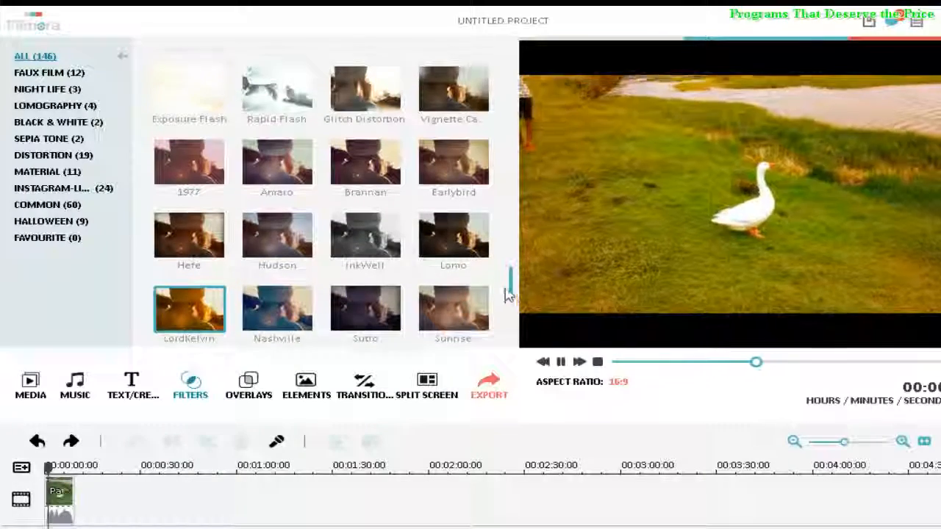
pyautogui.click(365, 235)
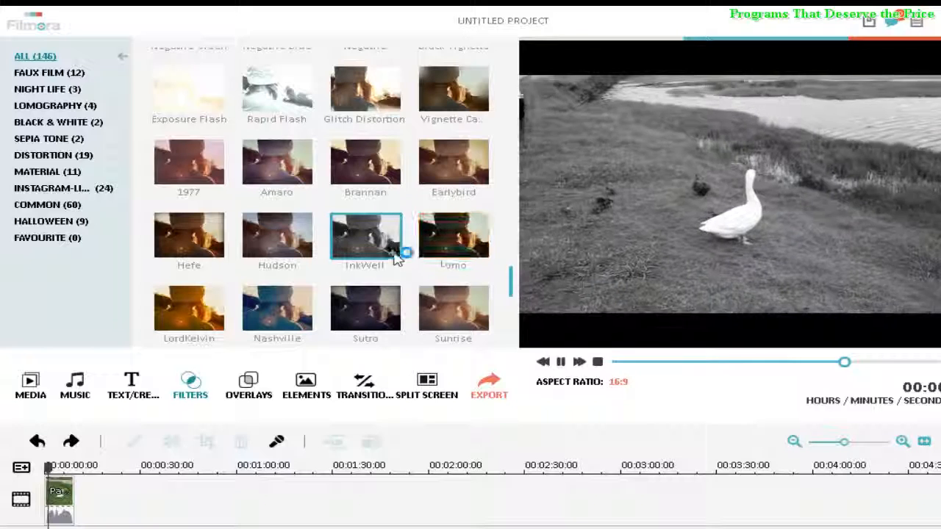
pyautogui.click(277, 236)
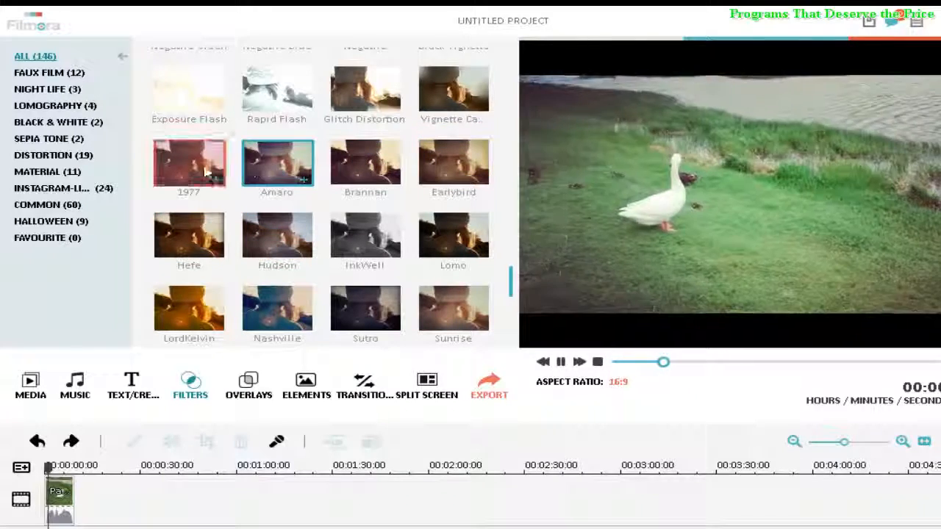
pyautogui.scroll(3)
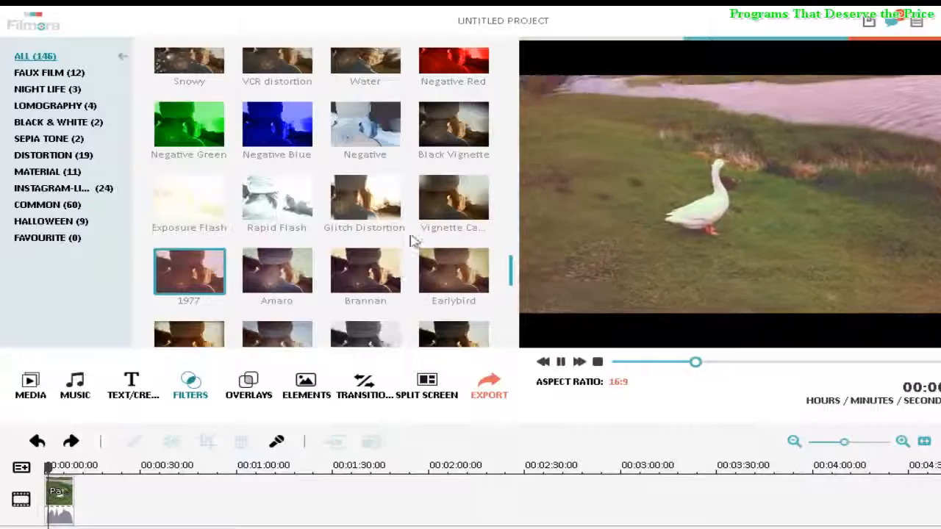
pyautogui.click(366, 198)
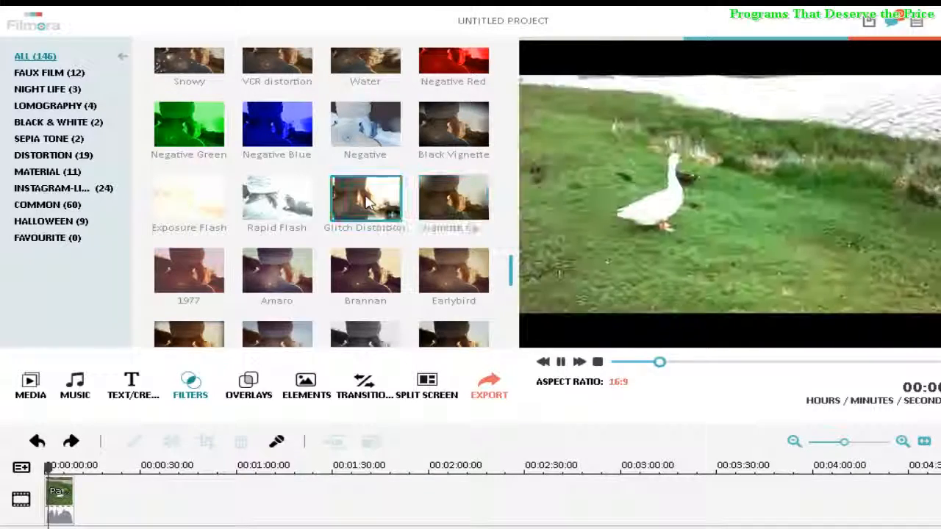
pyautogui.moveTo(189, 198)
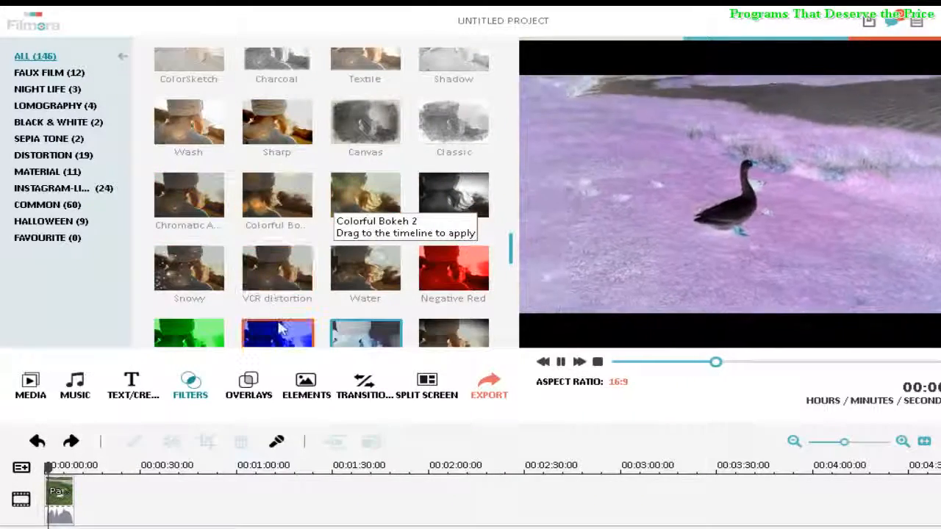
pyautogui.moveTo(277, 272)
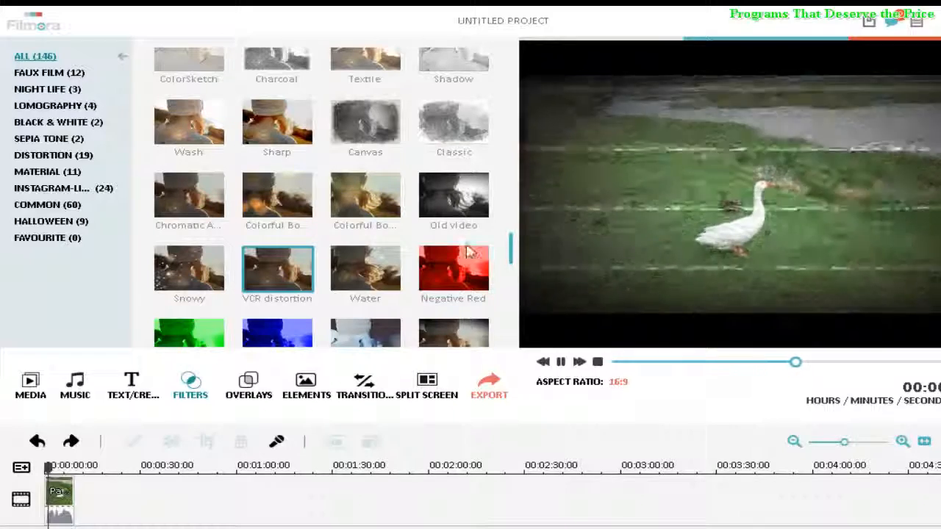
pyautogui.click(366, 268)
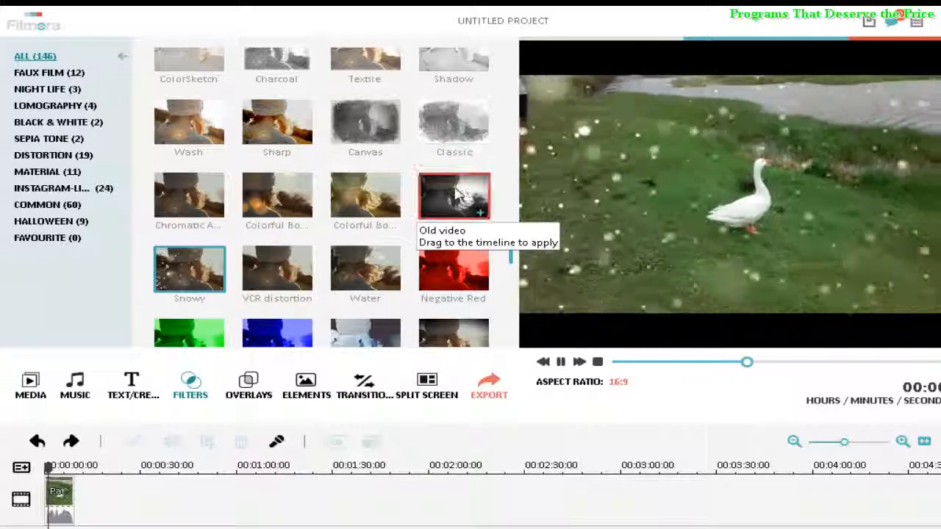
pyautogui.moveTo(365, 196)
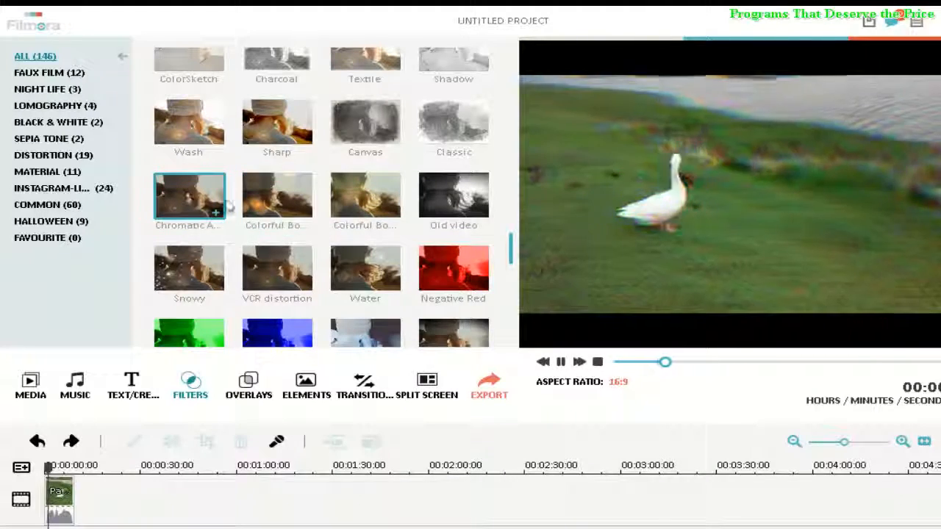
pyautogui.click(365, 195)
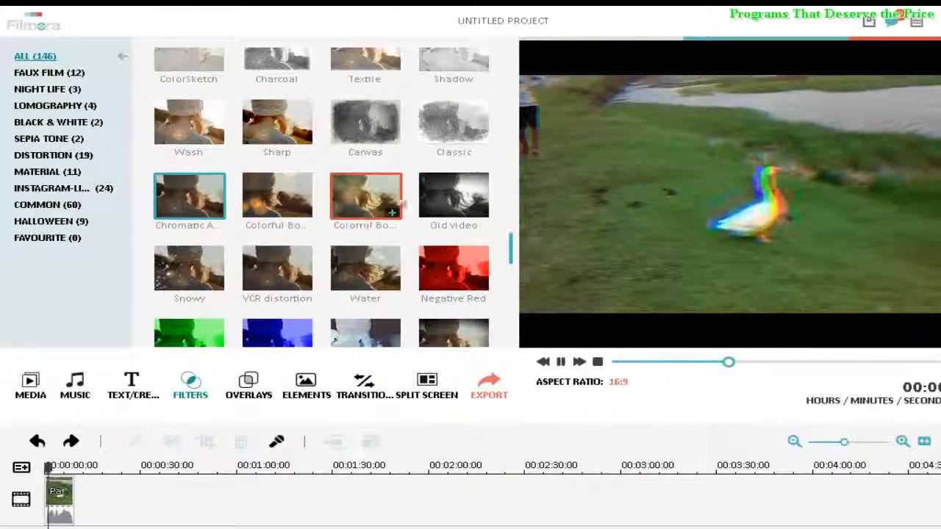
# - Preview the Bad_TVSignal and Enlarge distortion filters on the goose clip
pyautogui.scroll(3)
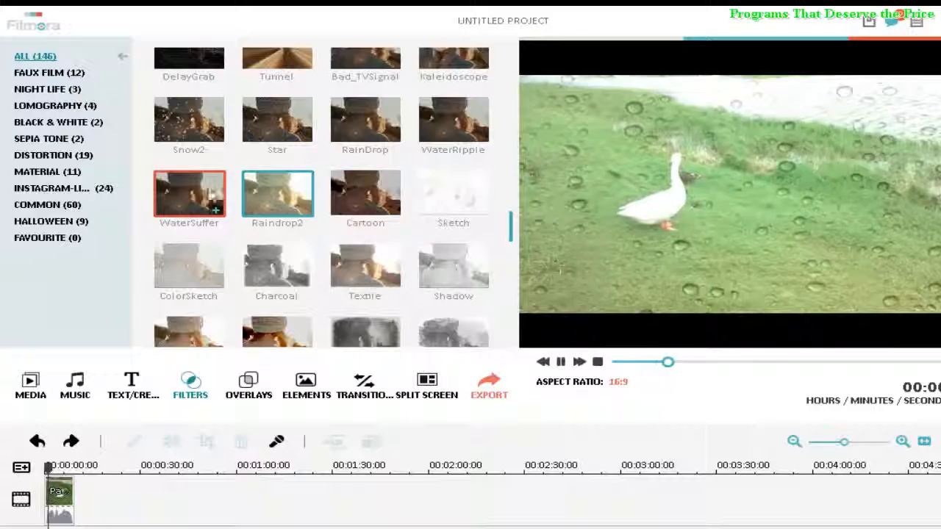
pyautogui.scroll(3)
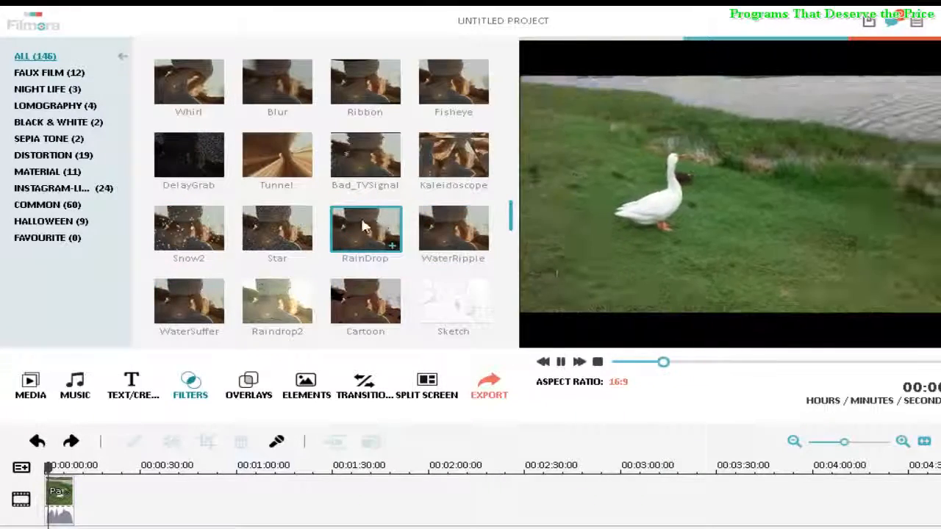
pyautogui.moveTo(189, 228)
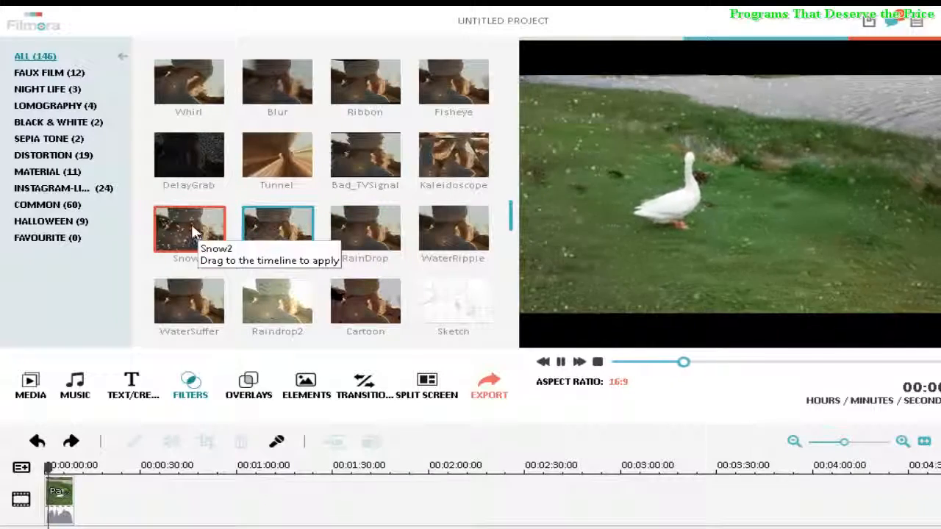
pyautogui.moveTo(454, 157)
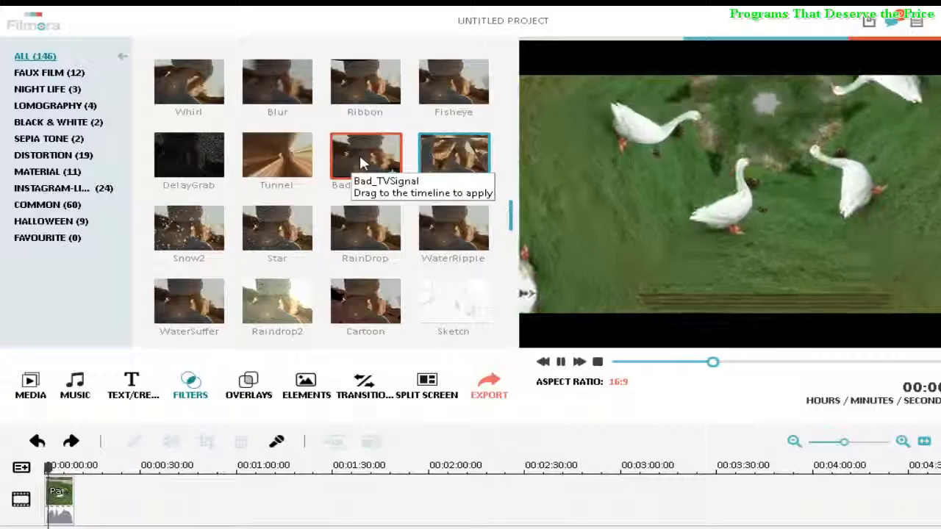
pyautogui.click(365, 155)
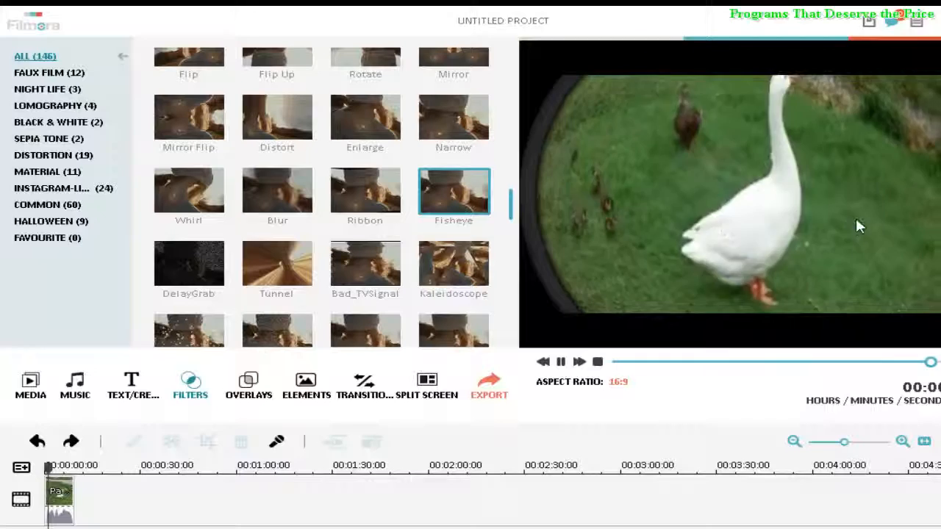
pyautogui.click(561, 361)
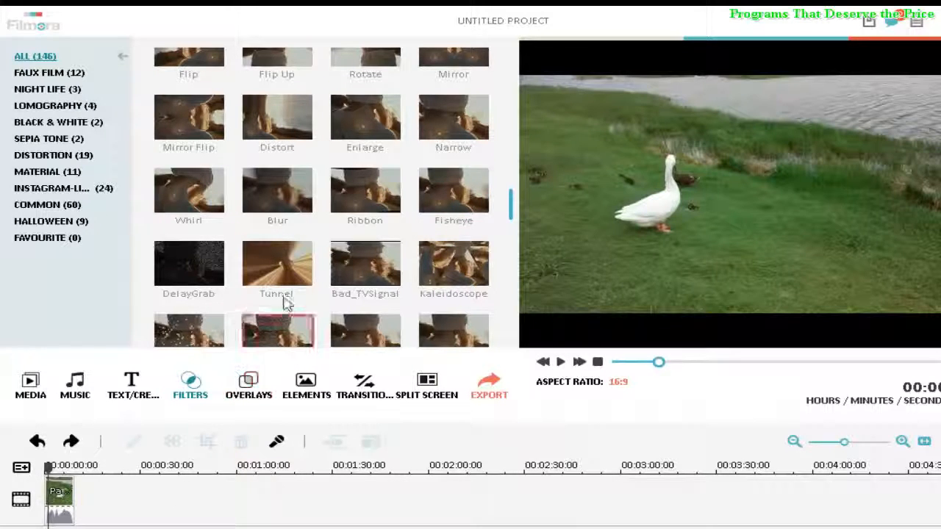
pyautogui.moveTo(365, 193)
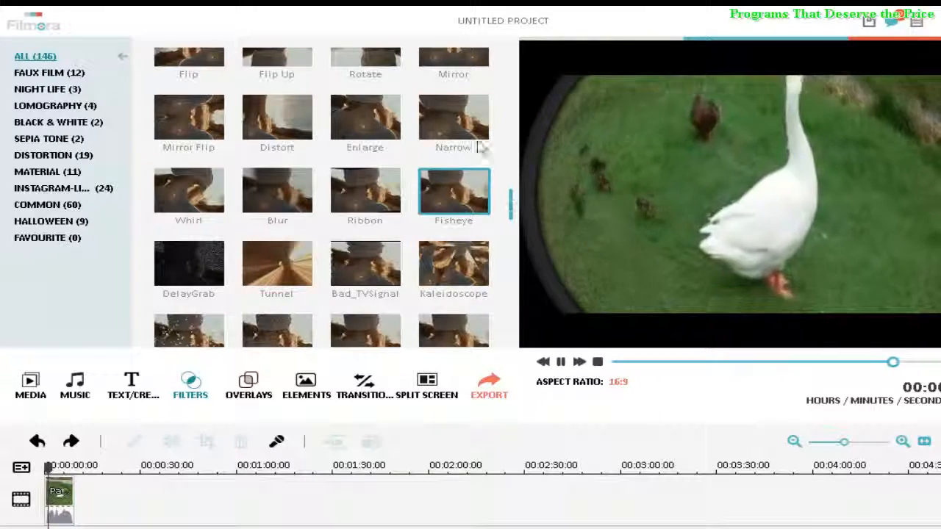
pyautogui.click(365, 118)
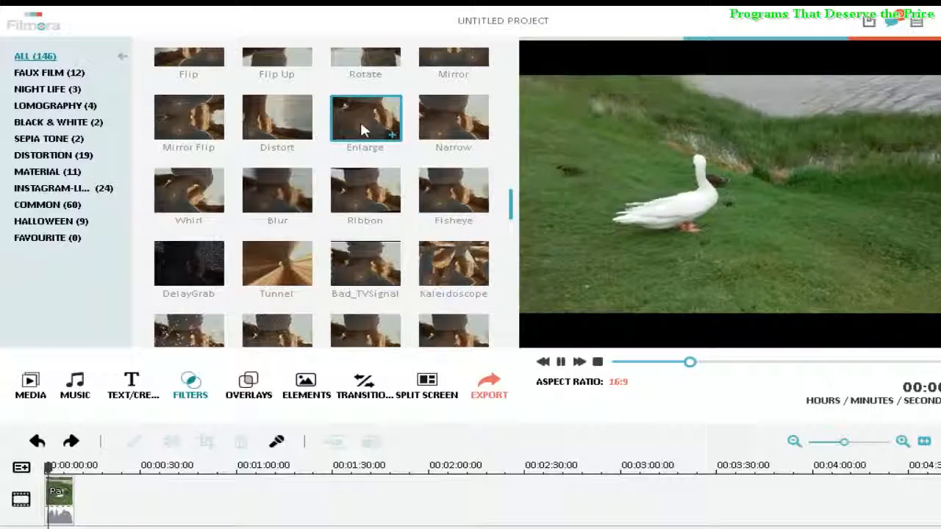
pyautogui.moveTo(277, 118)
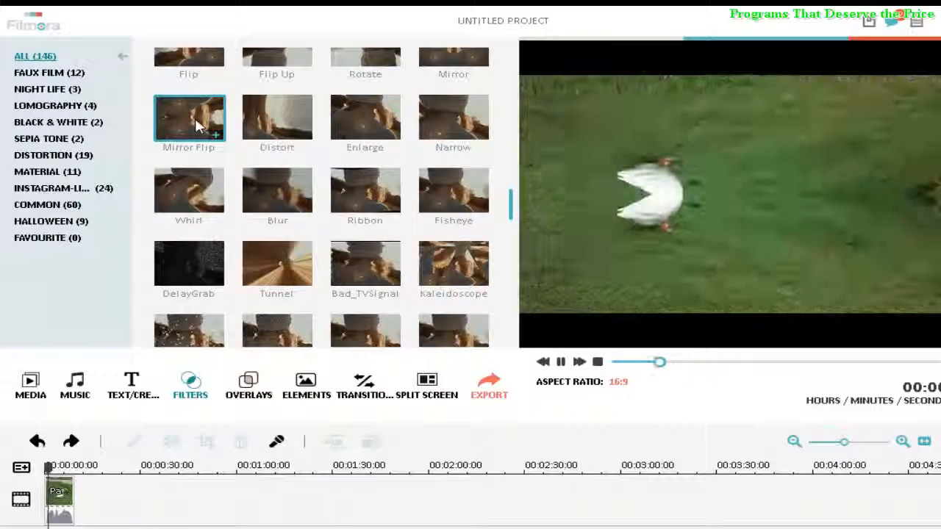
# - Preview the VideoWall, Screen, Concert and Shine B filters on the goose clip
pyautogui.scroll(3)
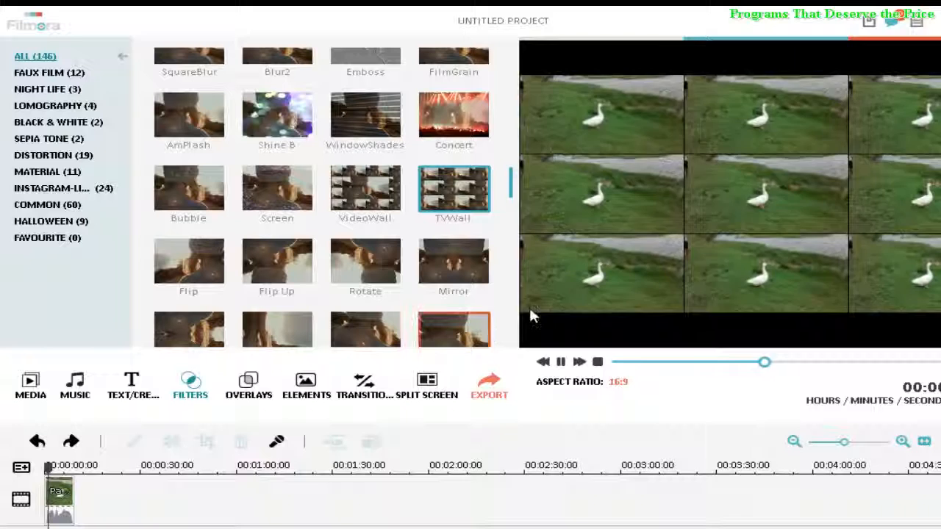
pyautogui.click(365, 191)
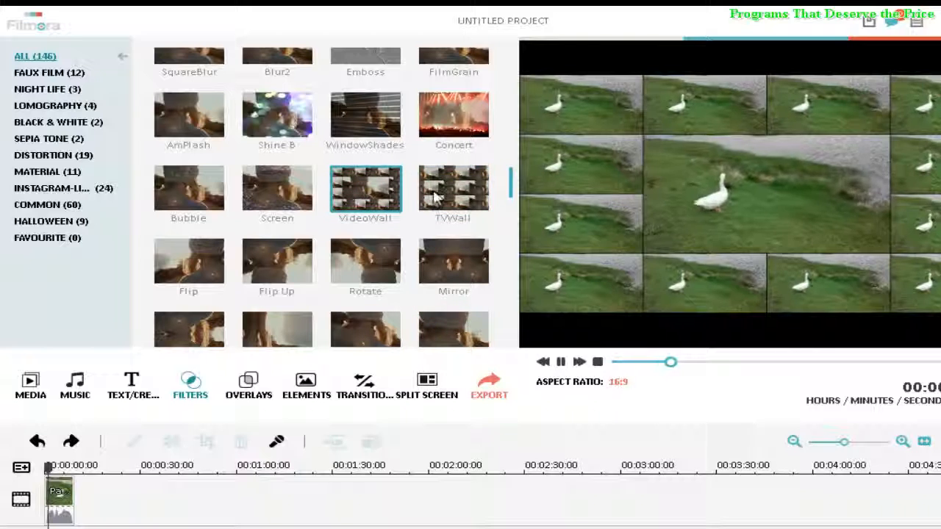
pyautogui.click(277, 191)
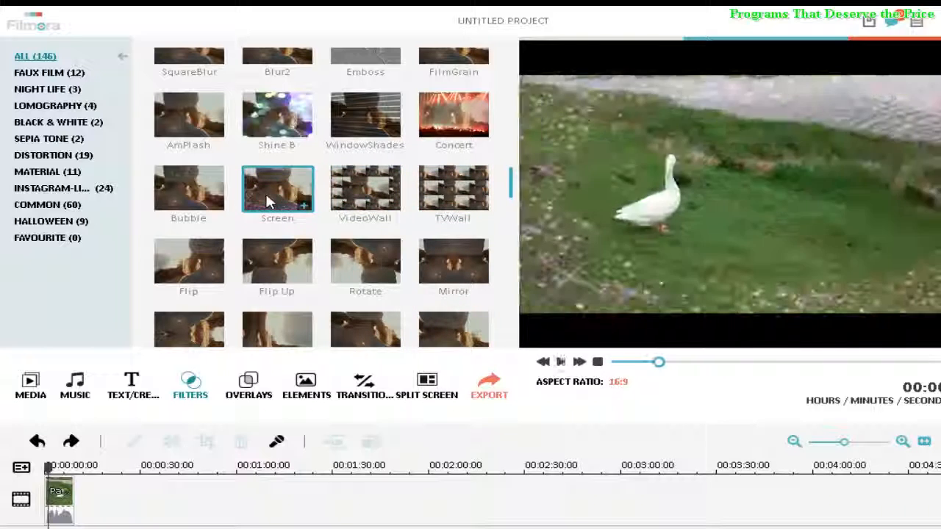
pyautogui.click(188, 189)
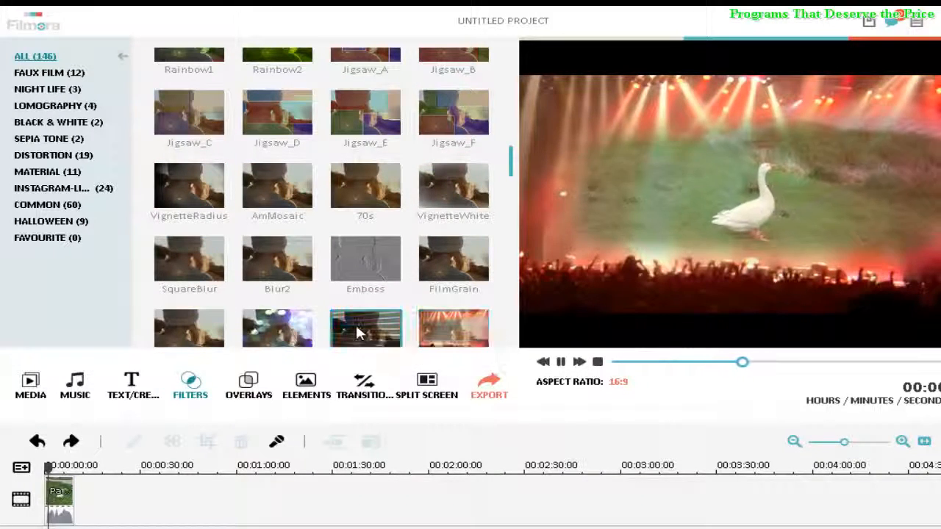
pyautogui.click(189, 328)
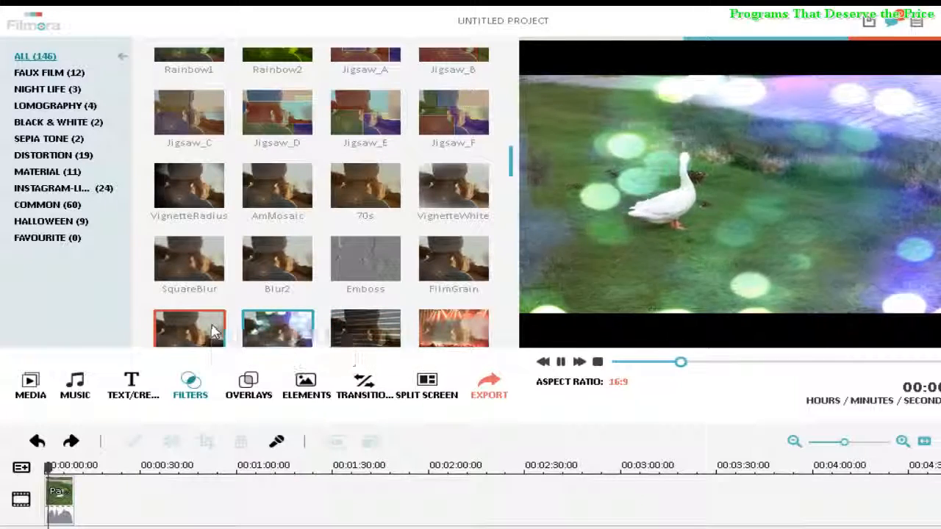
pyautogui.moveTo(366, 264)
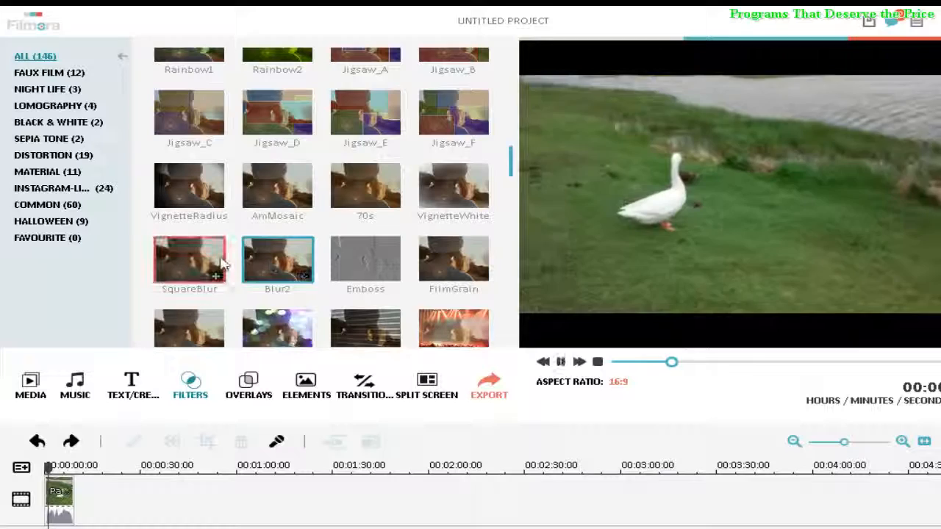
pyautogui.moveTo(453, 187)
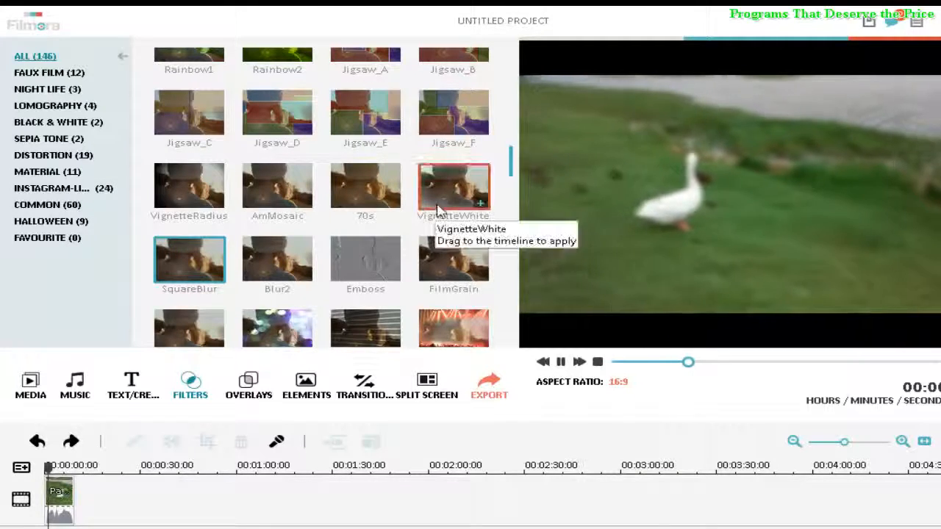
pyautogui.moveTo(365, 192)
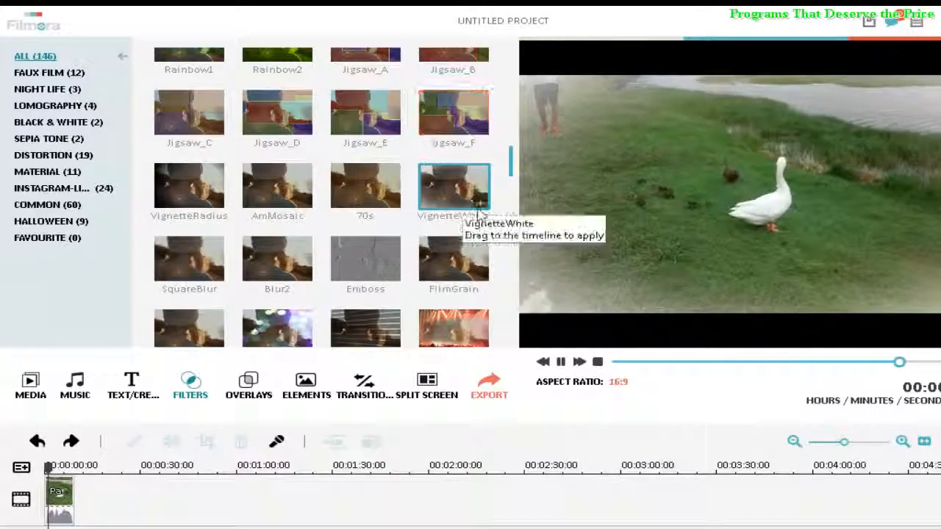
pyautogui.moveTo(277, 183)
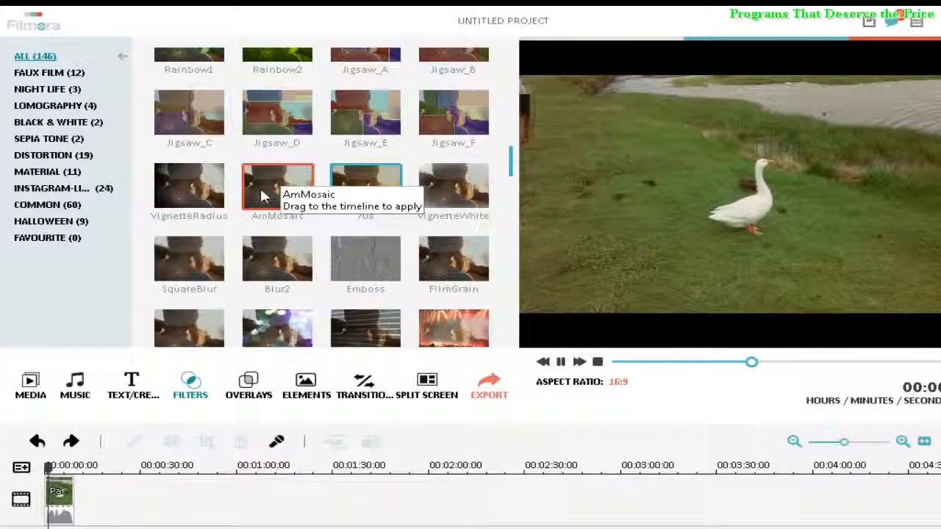
pyautogui.moveTo(189, 186)
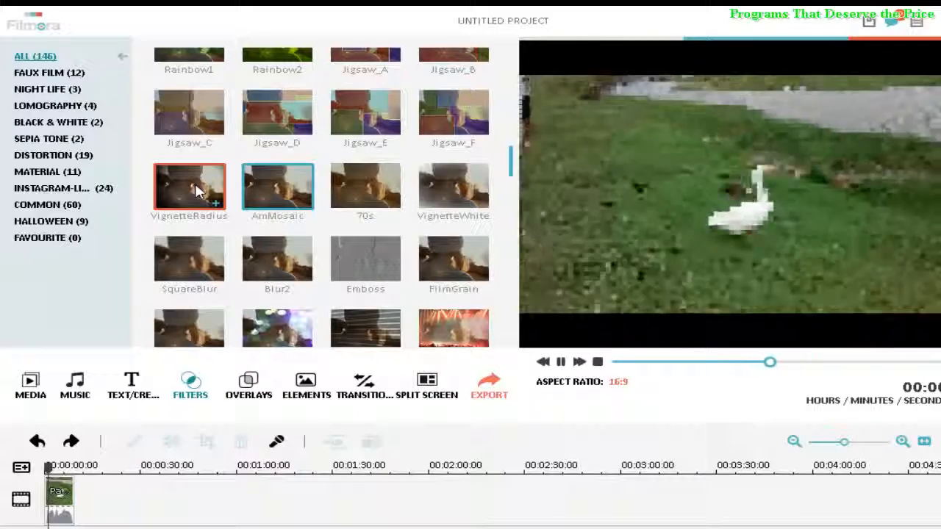
# - Preview the Jigsaw_B, Rainbow1 and FourSeason filters on the goose clip
pyautogui.scroll(3)
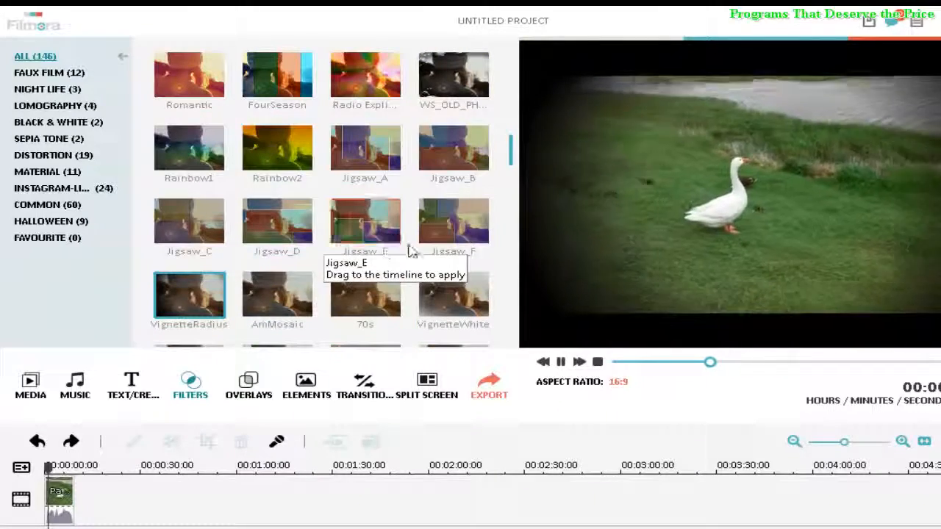
pyautogui.click(365, 224)
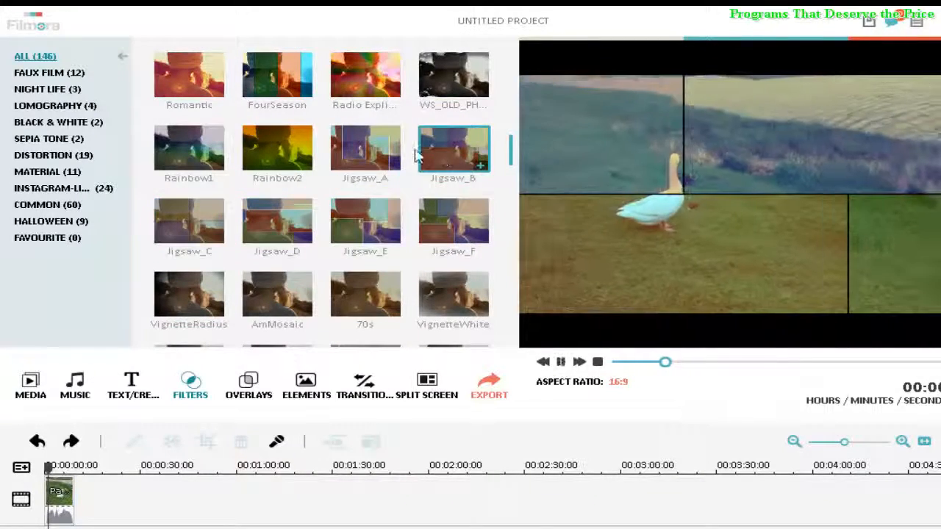
pyautogui.moveTo(277, 151)
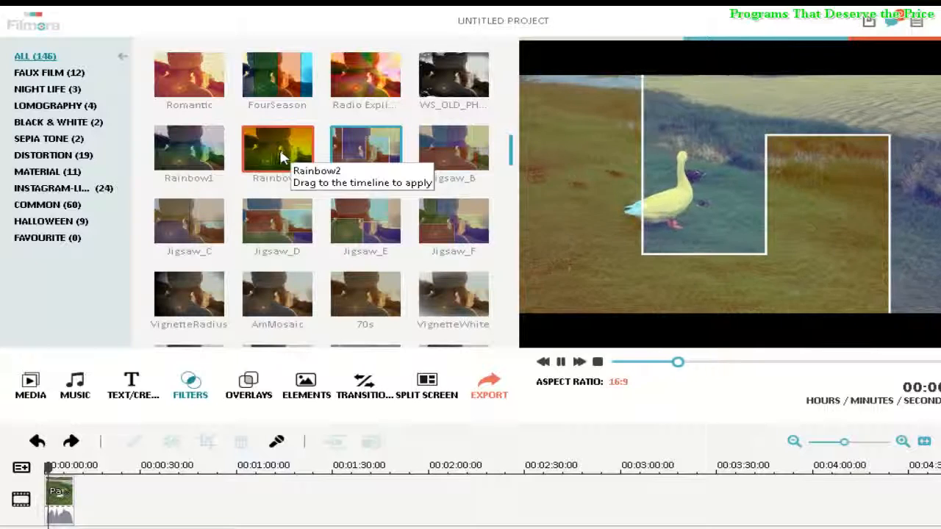
pyautogui.moveTo(189, 149)
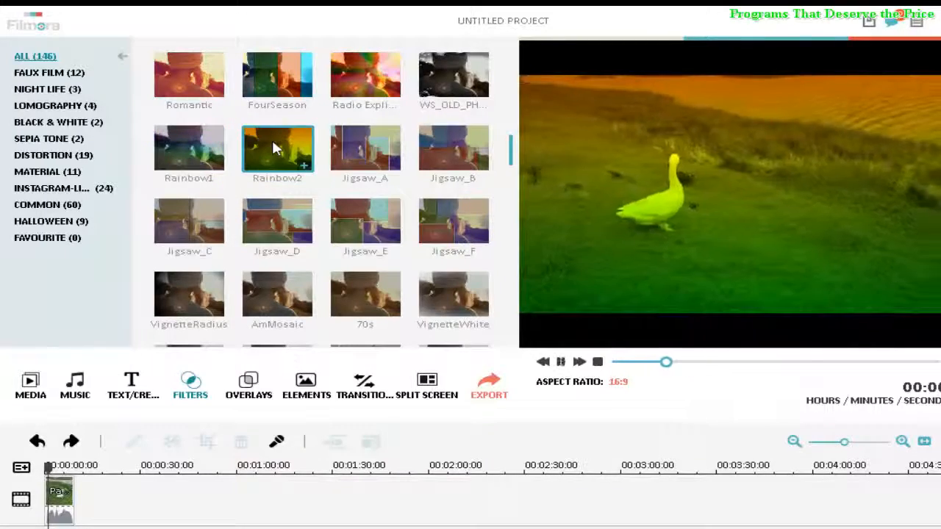
pyautogui.scroll(3)
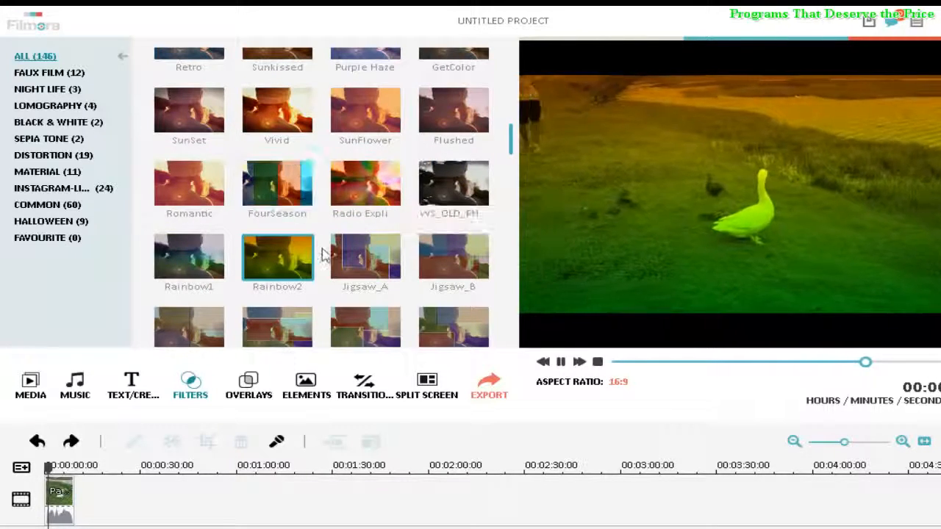
pyautogui.click(189, 257)
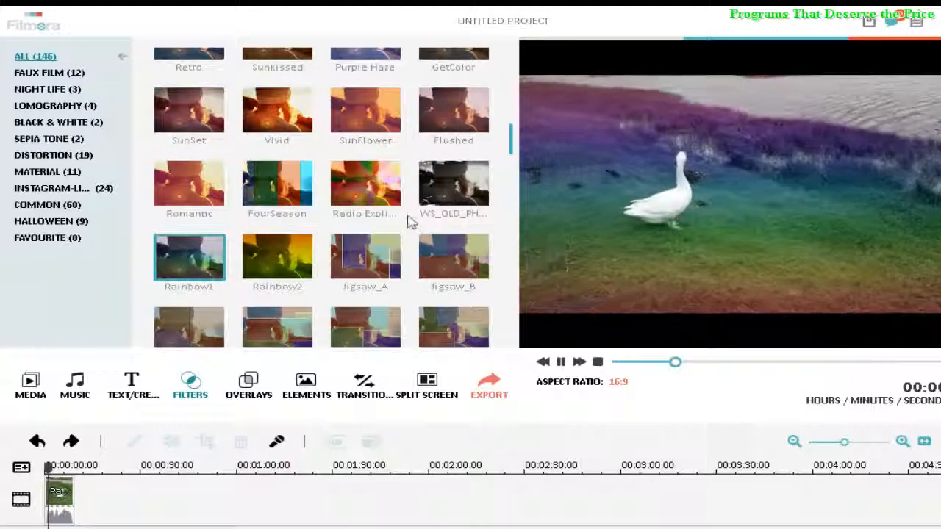
pyautogui.moveTo(453, 184)
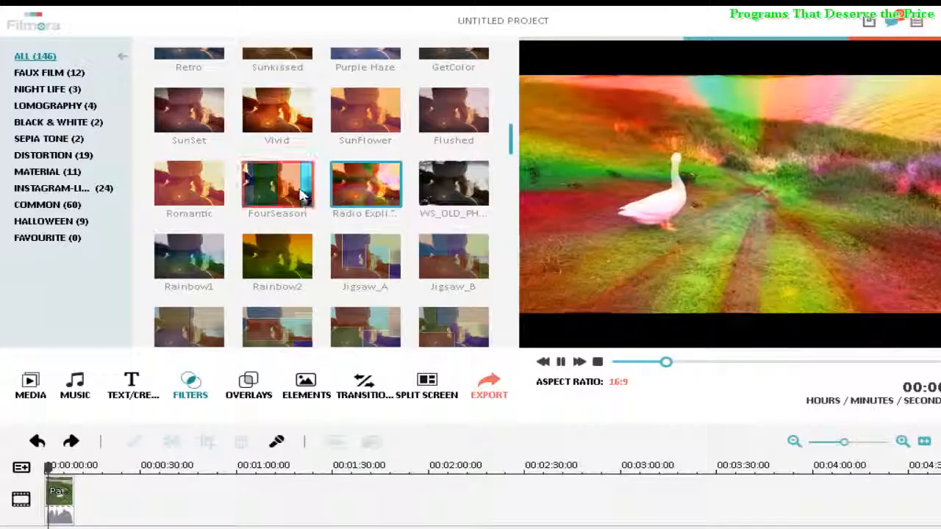
pyautogui.click(189, 184)
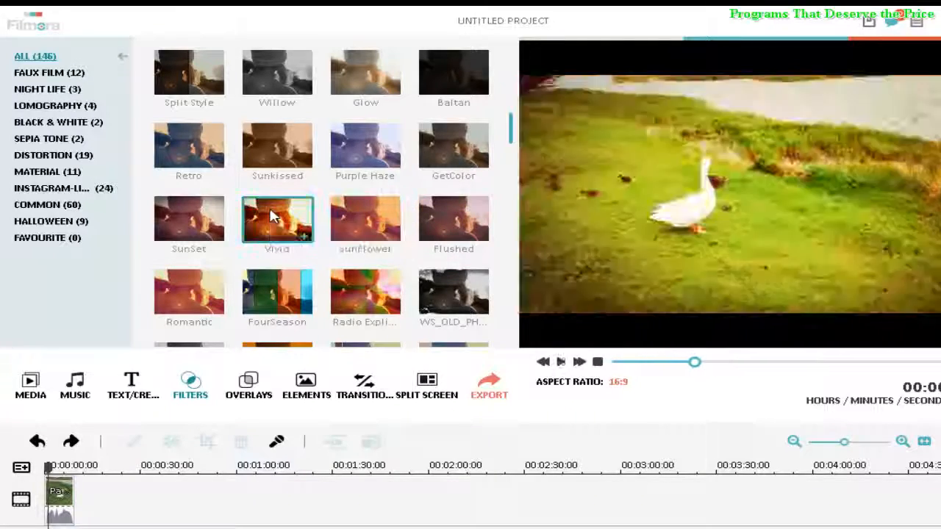
pyautogui.click(189, 221)
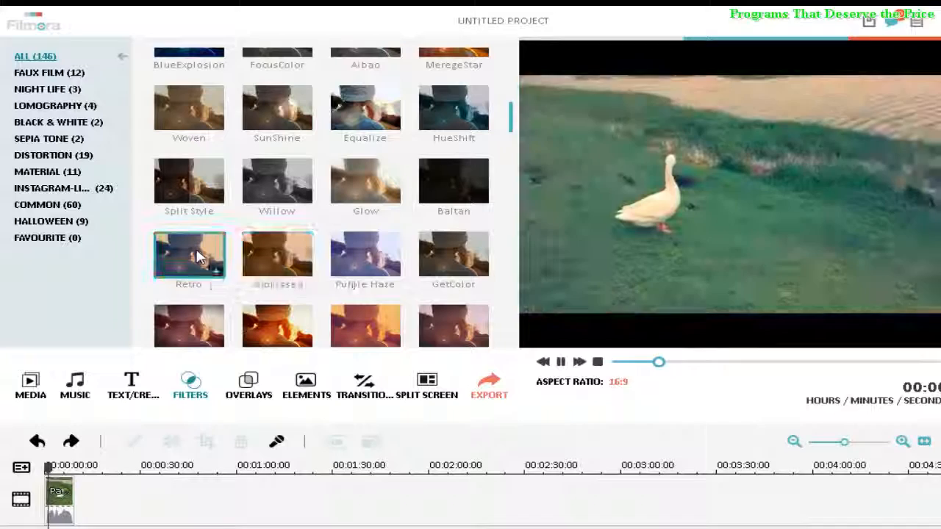
pyautogui.click(277, 258)
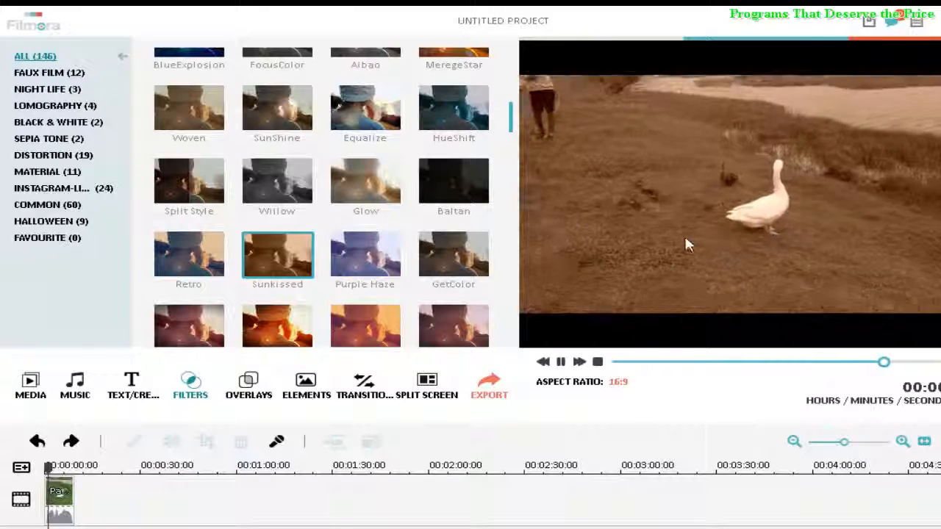
pyautogui.click(365, 256)
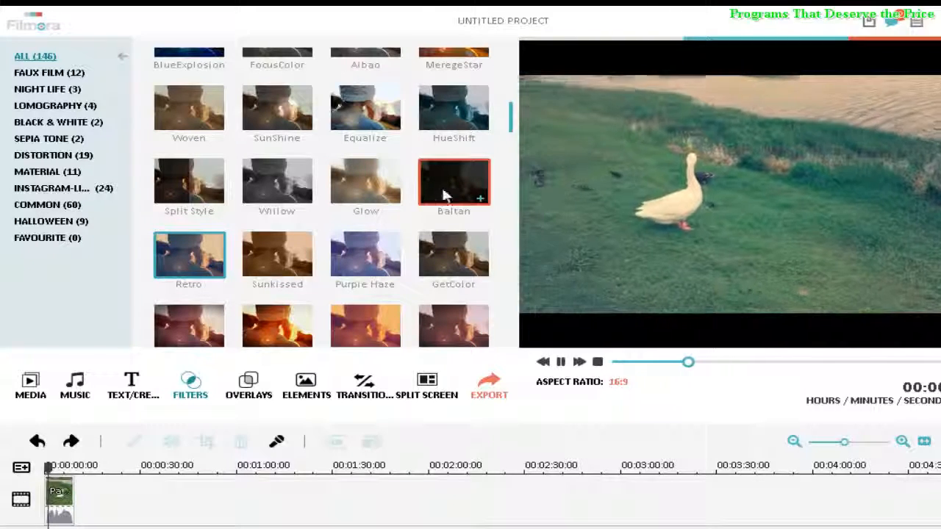
pyautogui.moveTo(366, 182)
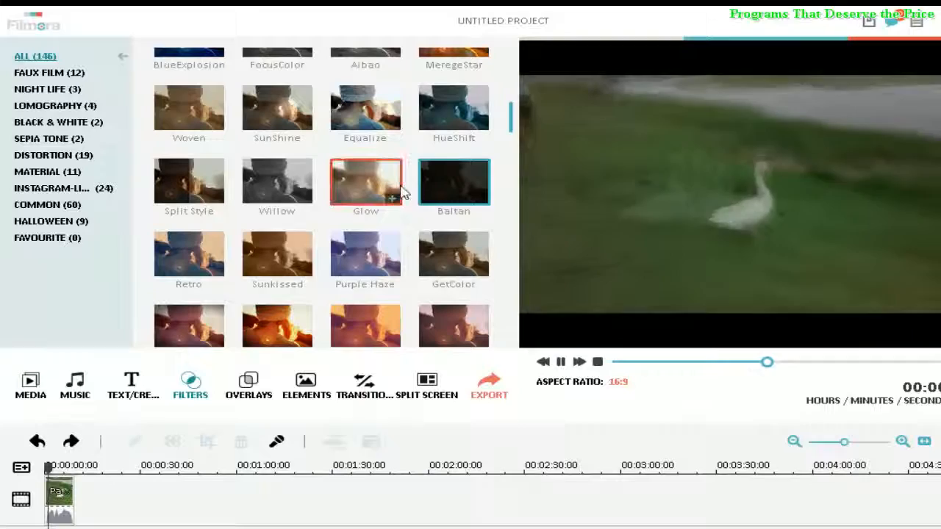
pyautogui.click(278, 182)
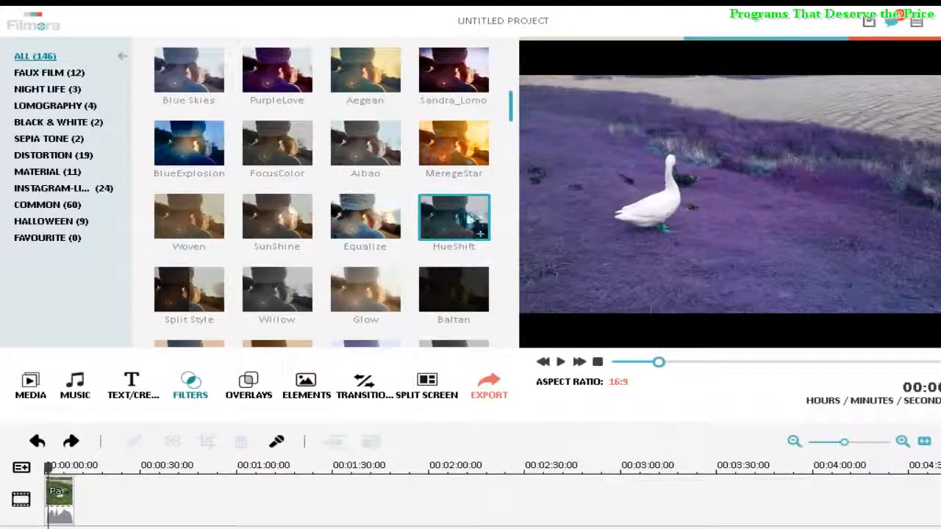
pyautogui.click(277, 216)
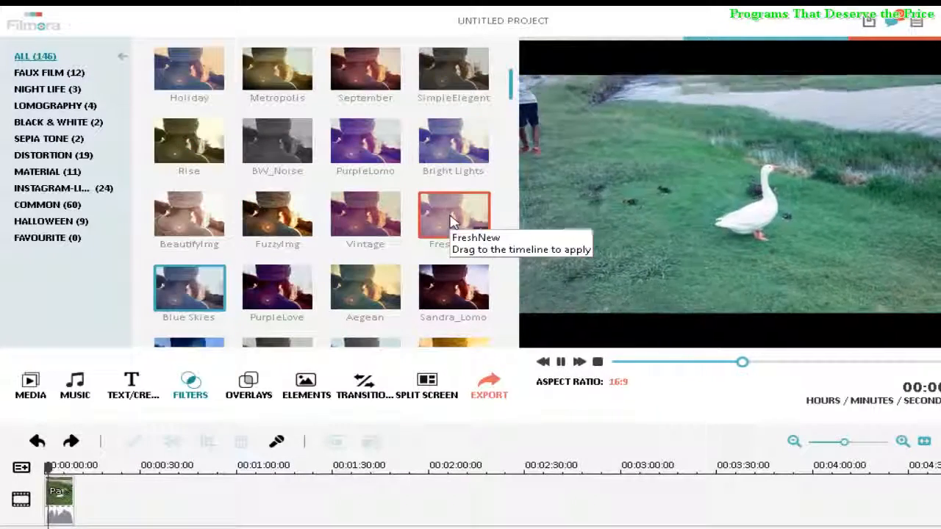
pyautogui.moveTo(277, 221)
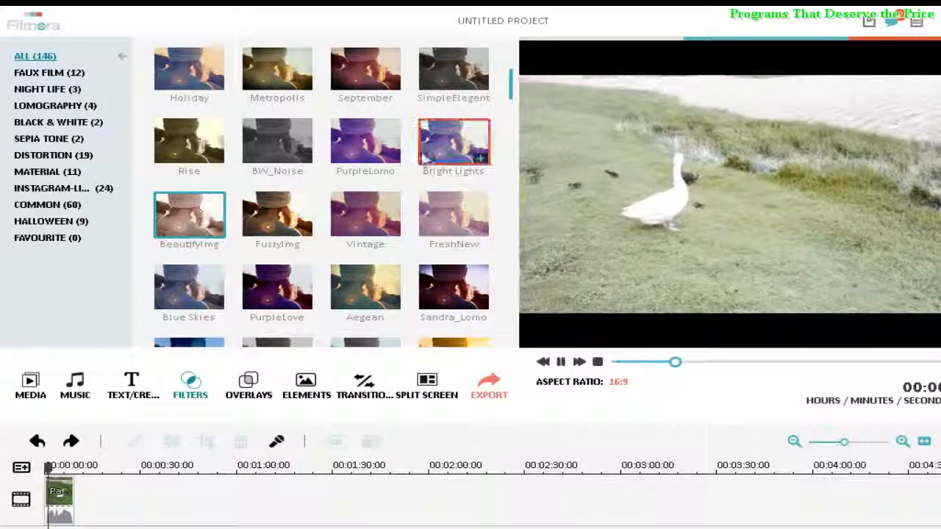
pyautogui.moveTo(277, 141)
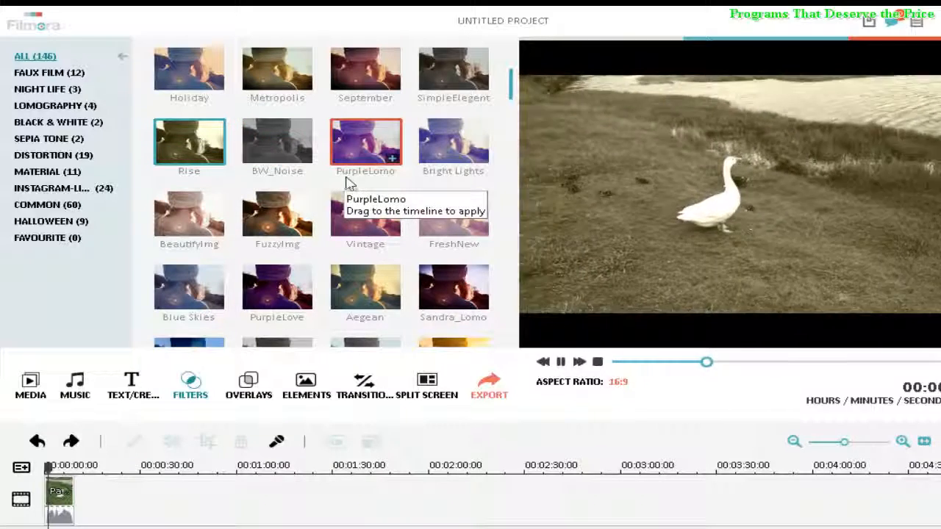
pyautogui.scroll(3)
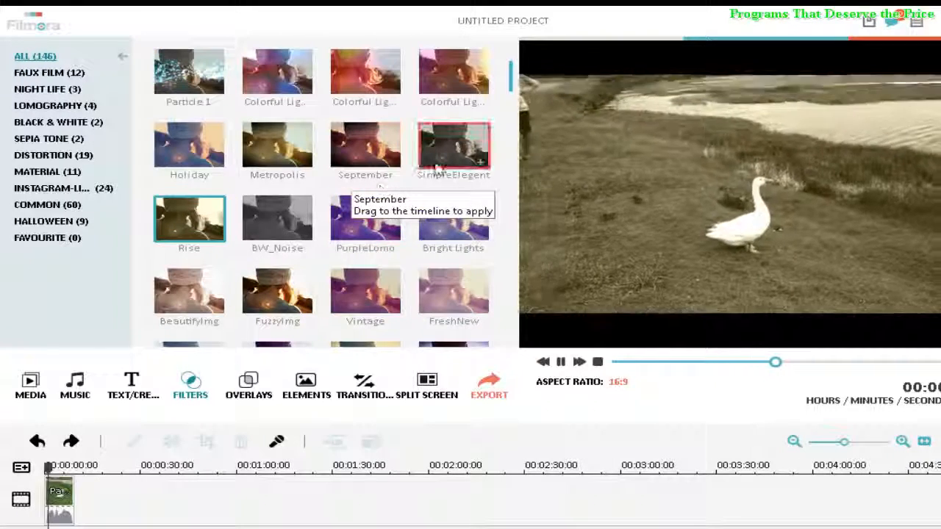
pyautogui.moveTo(278, 151)
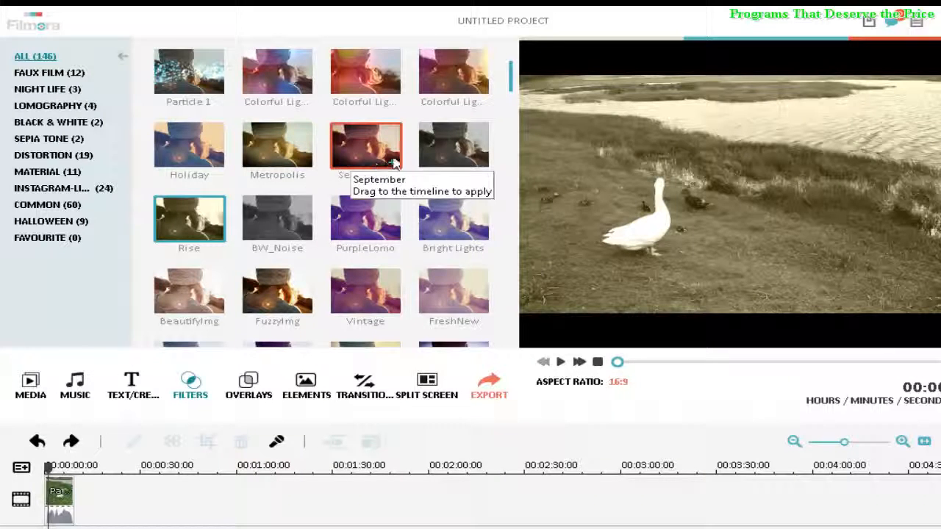
pyautogui.moveTo(454, 147)
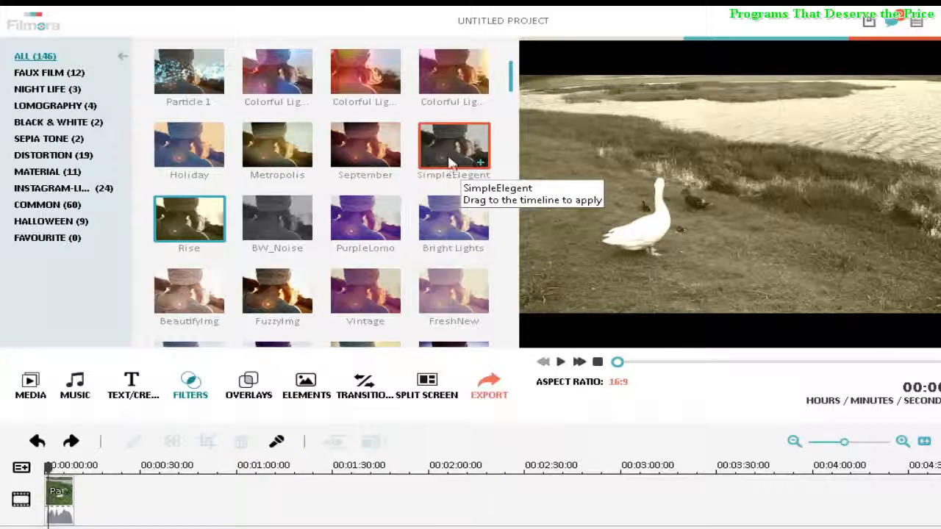
pyautogui.click(560, 361)
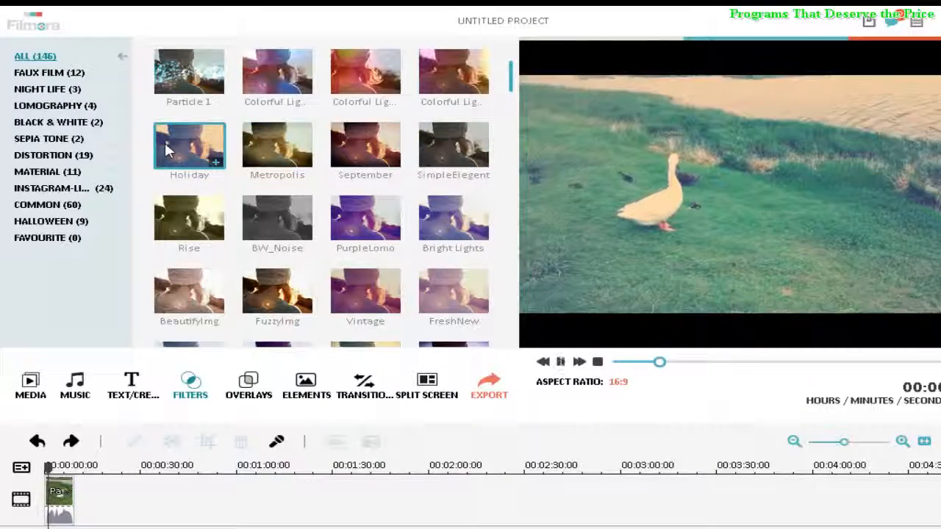
pyautogui.moveTo(454, 73)
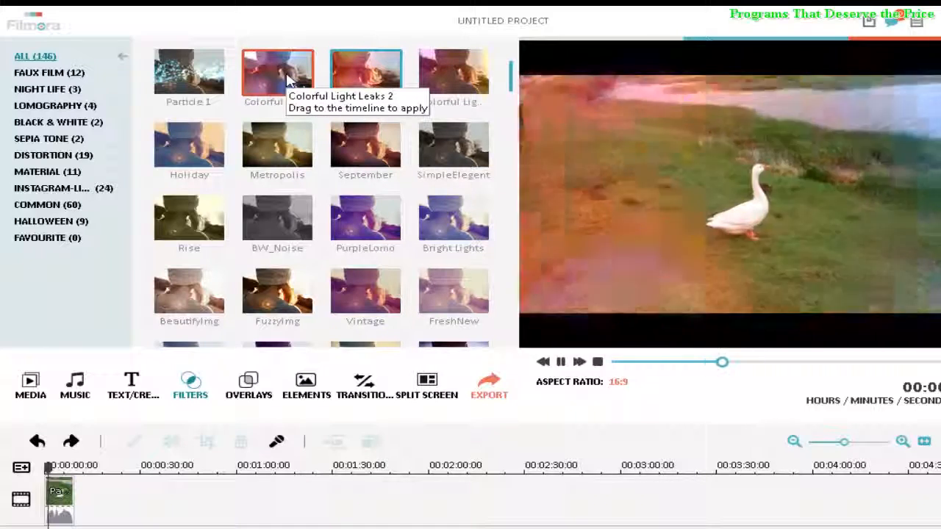
pyautogui.moveTo(189, 71)
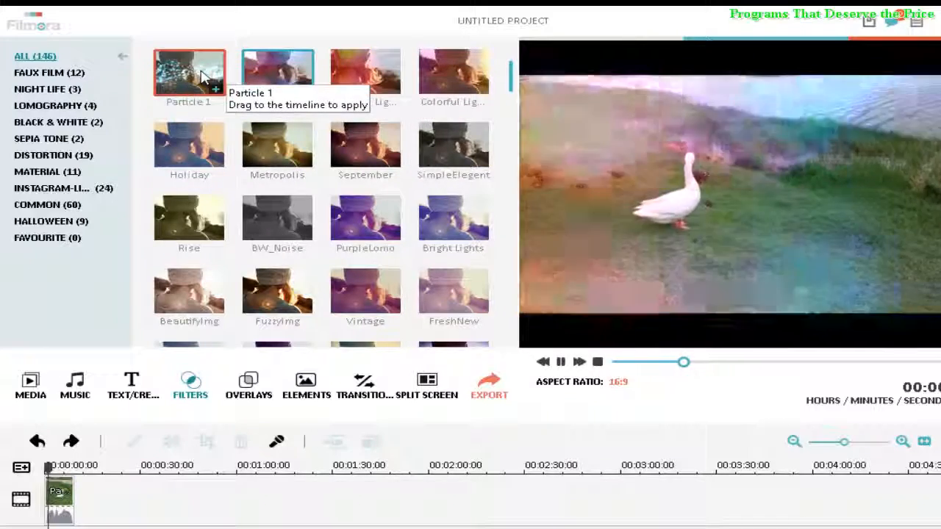
pyautogui.moveTo(213, 147)
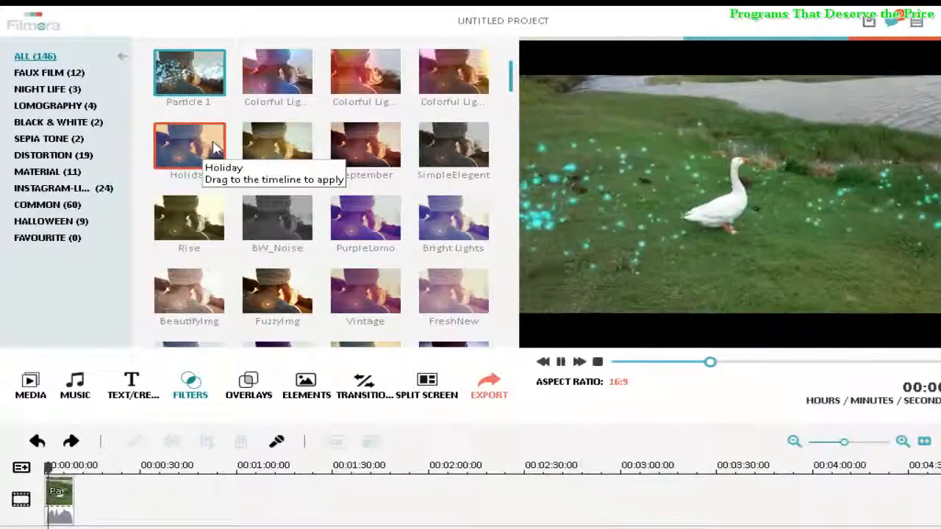
pyautogui.moveTo(366, 145)
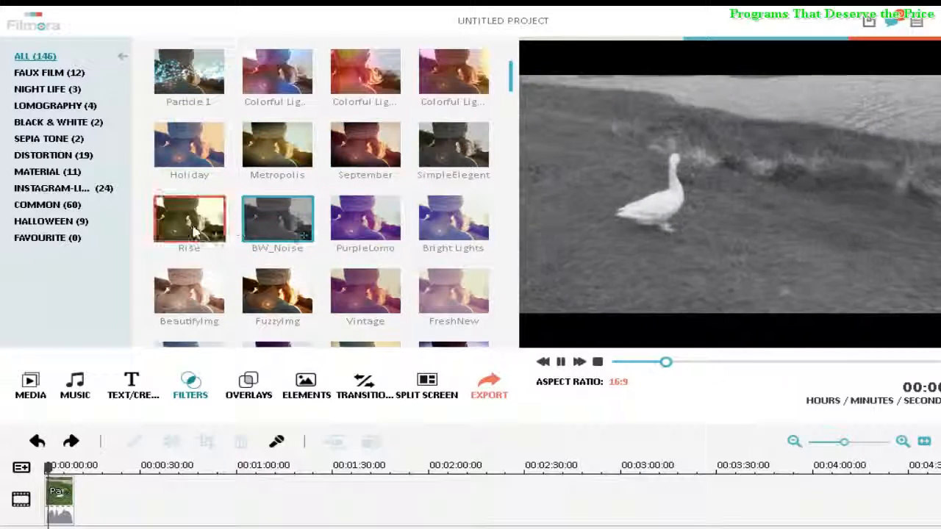
pyautogui.moveTo(278, 294)
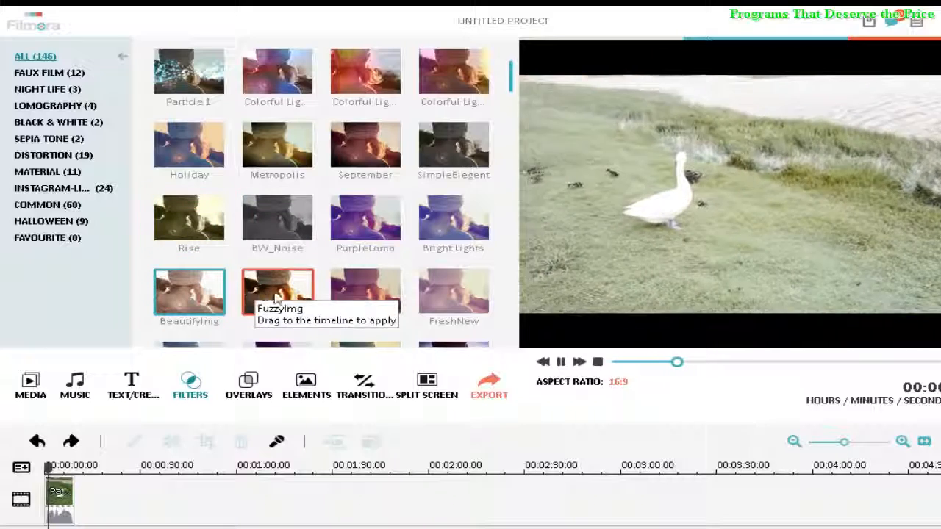
pyautogui.moveTo(366, 219)
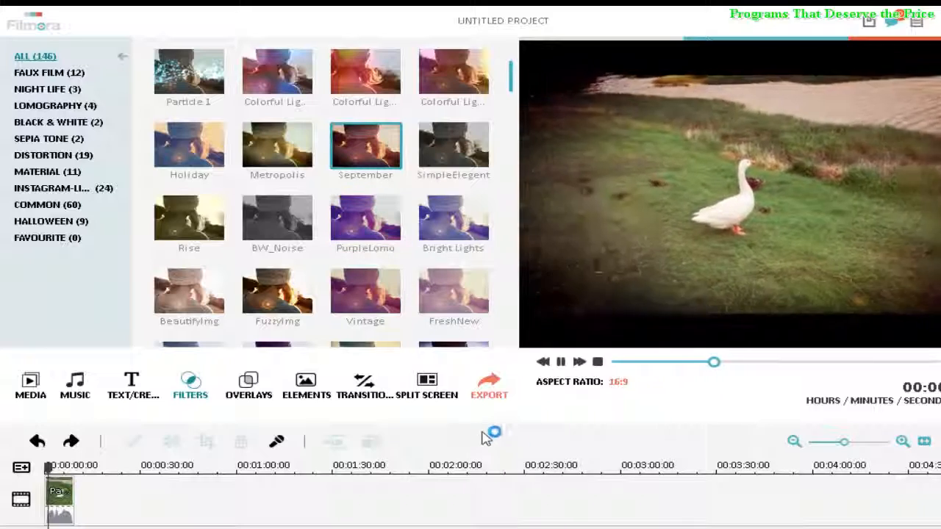
# - Find the September filter, select the goose clip and play it with that look
pyautogui.scroll(-3)
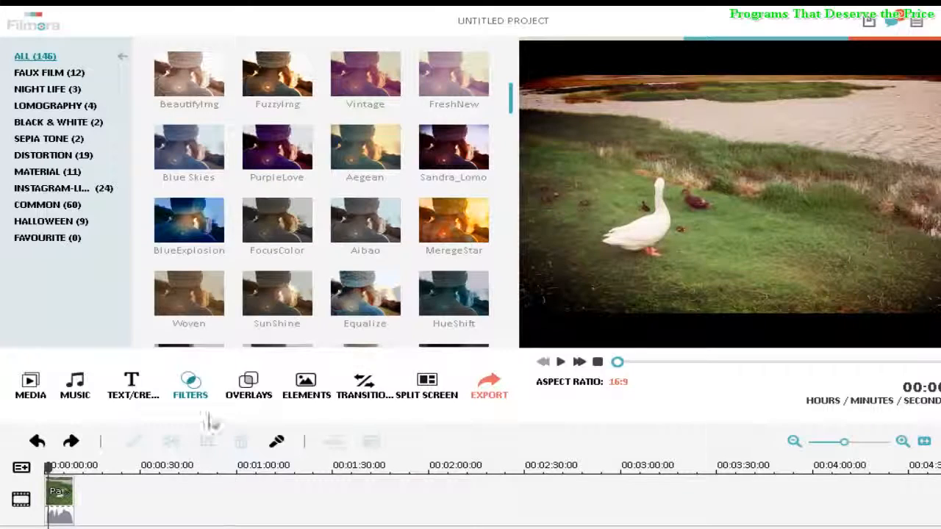
pyautogui.scroll(3)
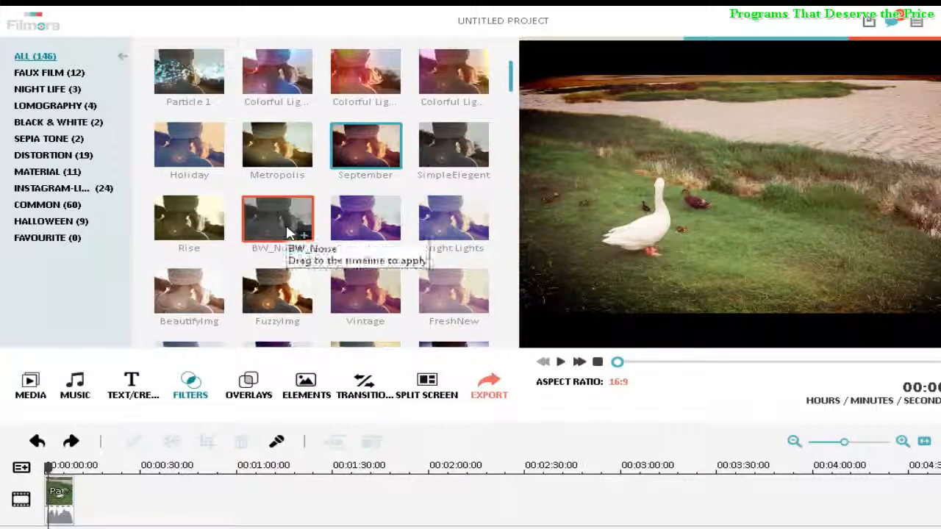
pyautogui.moveTo(390, 169)
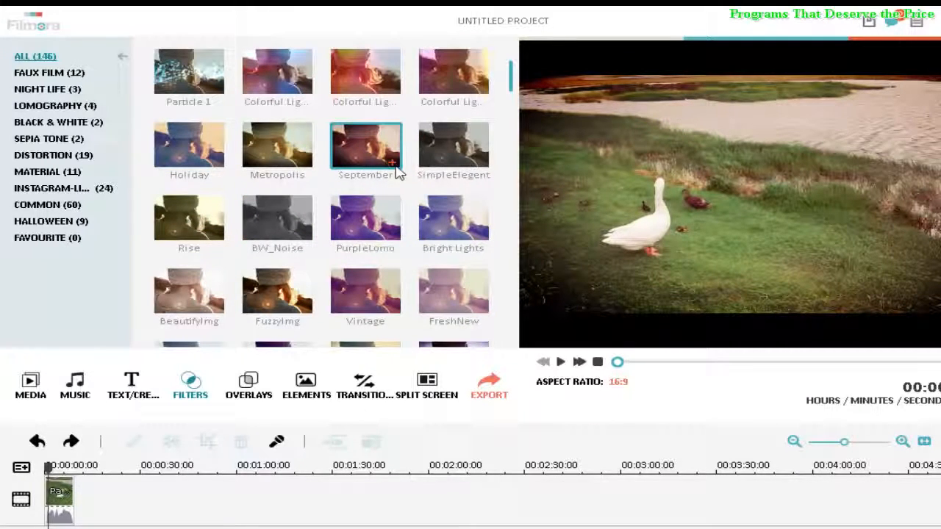
pyautogui.moveTo(390, 166)
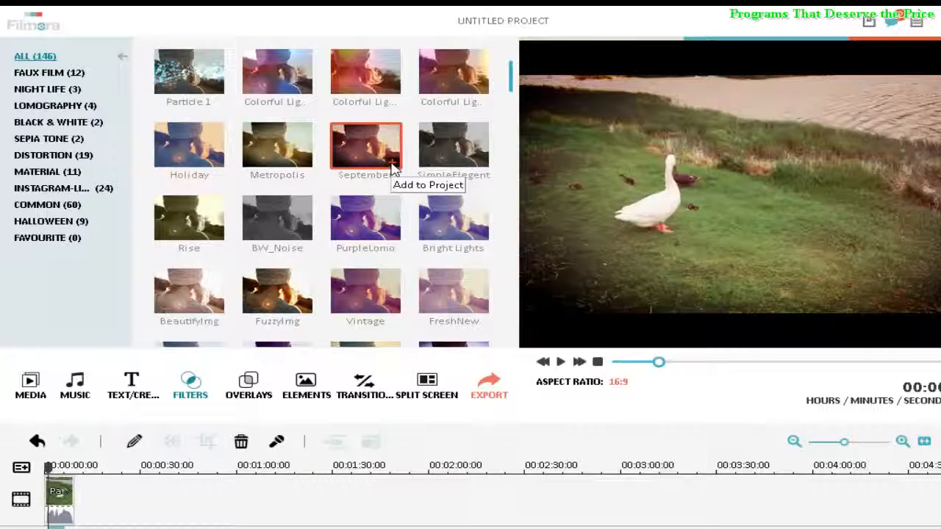
pyautogui.moveTo(216, 488)
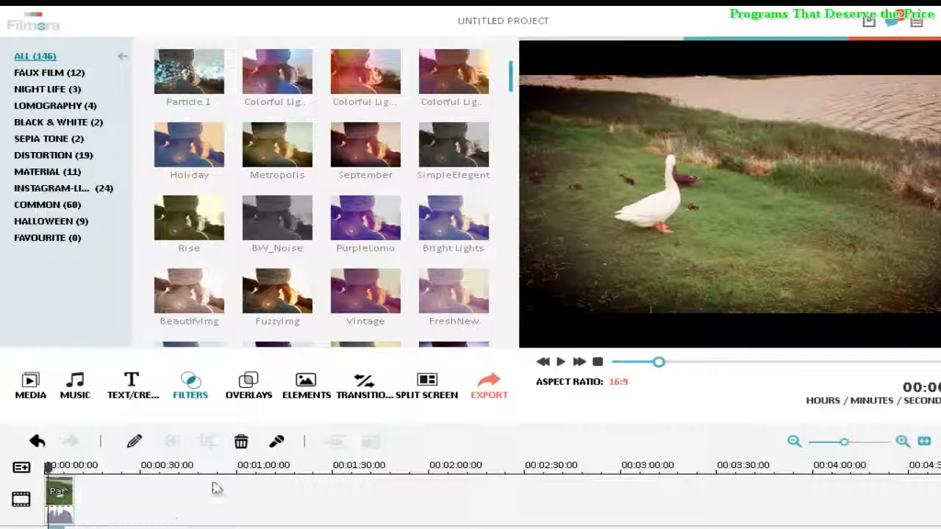
pyautogui.click(560, 361)
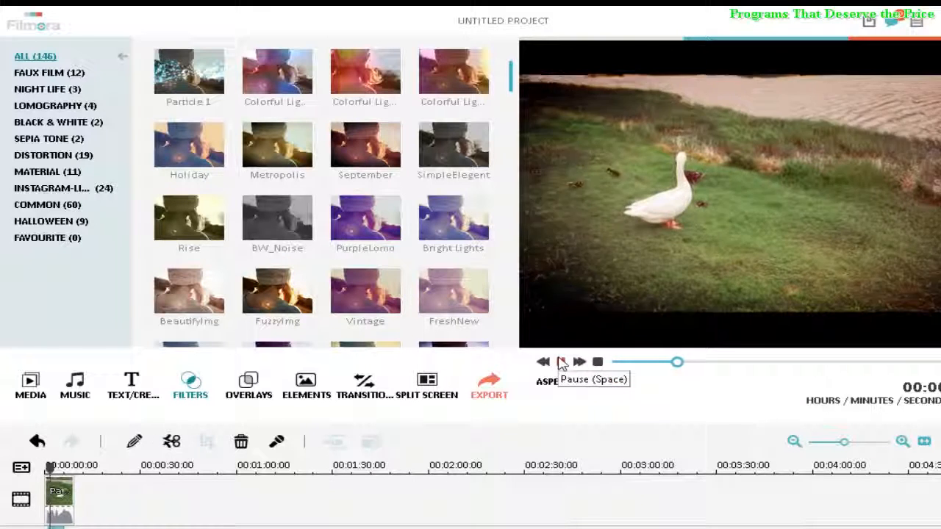
pyautogui.click(561, 361)
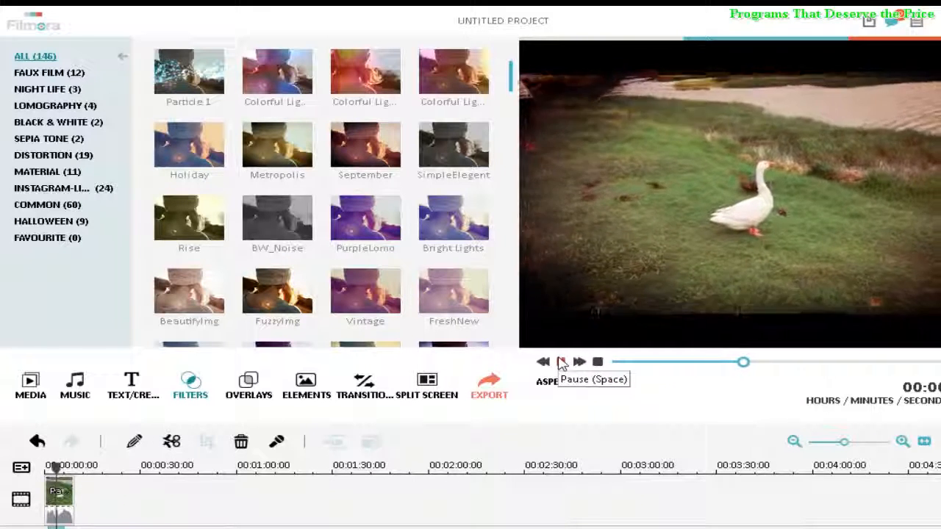